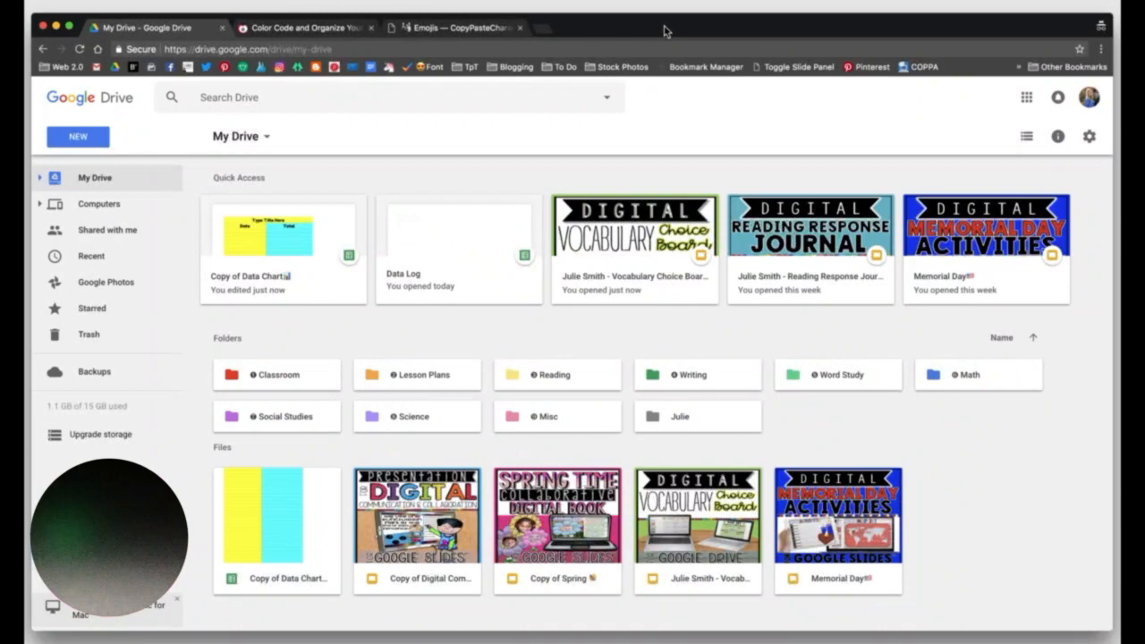
pyautogui.moveTo(1122, 52)
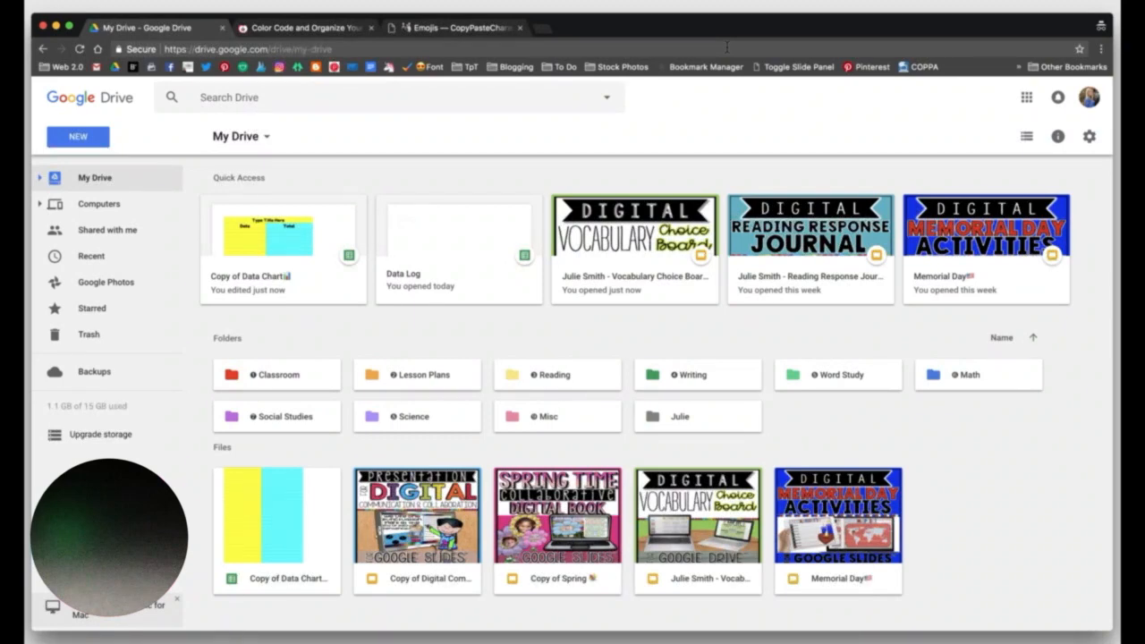
pyautogui.moveTo(438, 3)
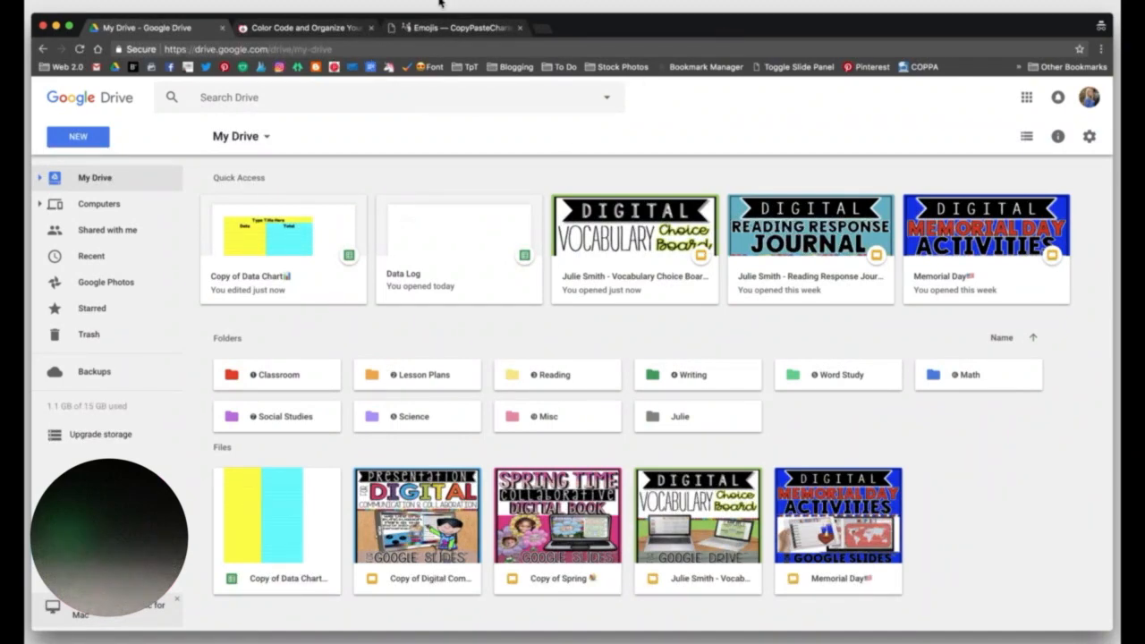
pyautogui.moveTo(390, 349)
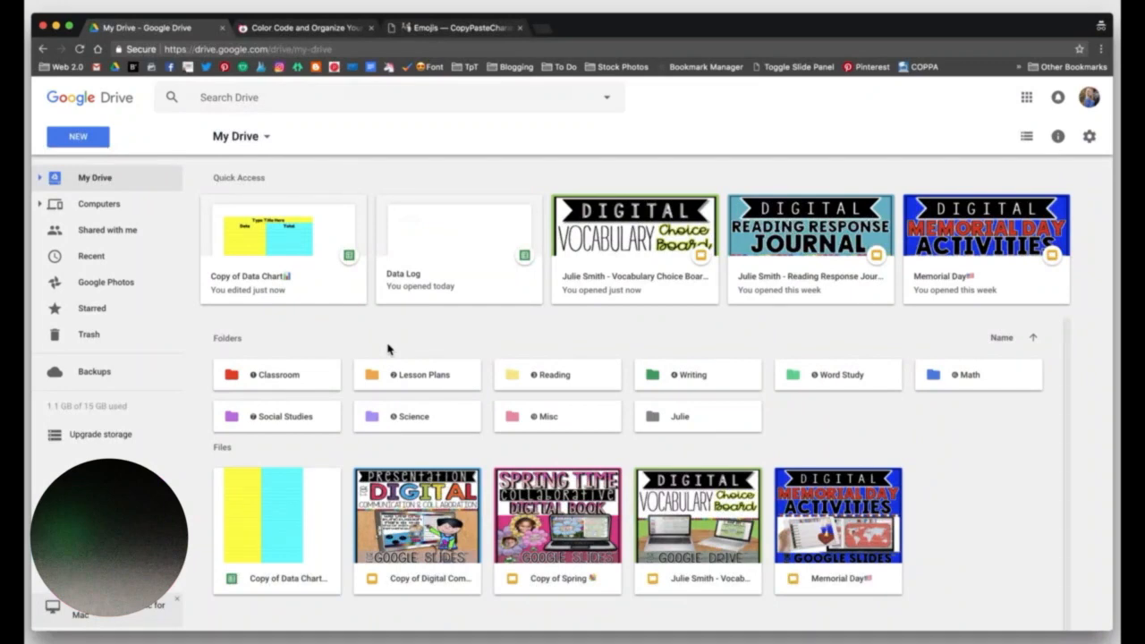
pyautogui.moveTo(326, 304)
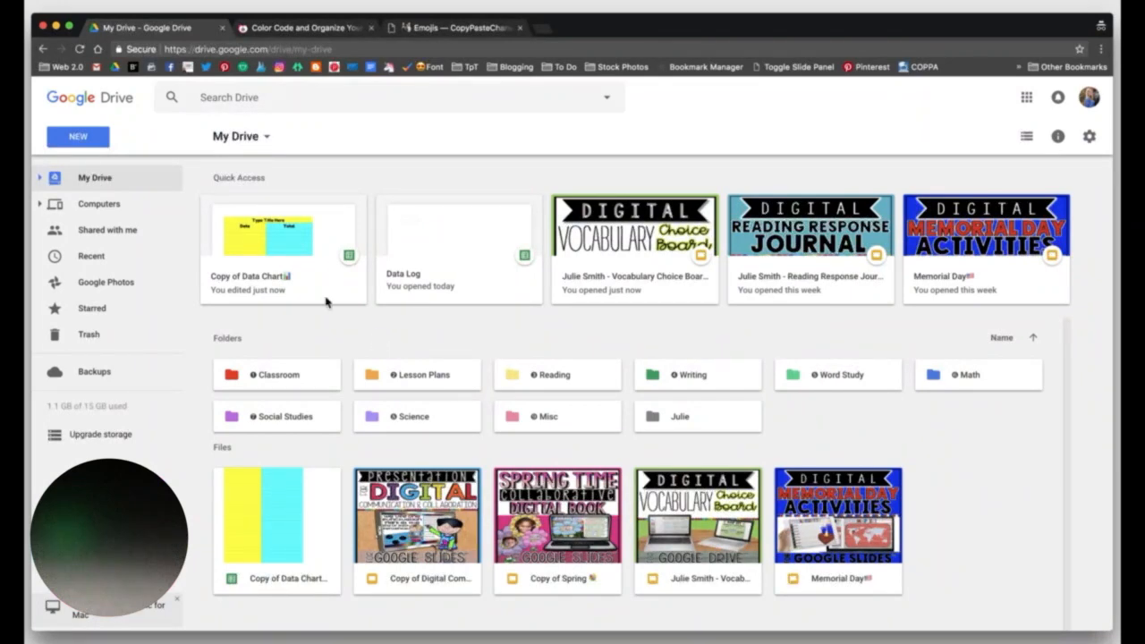
# Step: Create a folder in My Drive keeping the default name 'New folder'
pyautogui.click(78, 136)
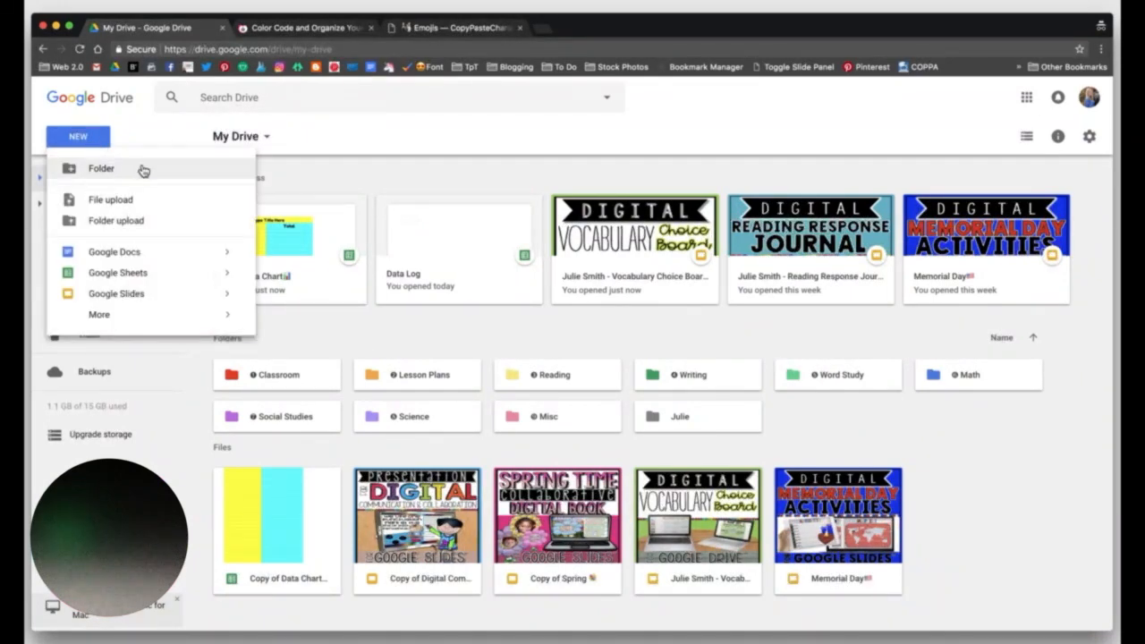
pyautogui.click(100, 168)
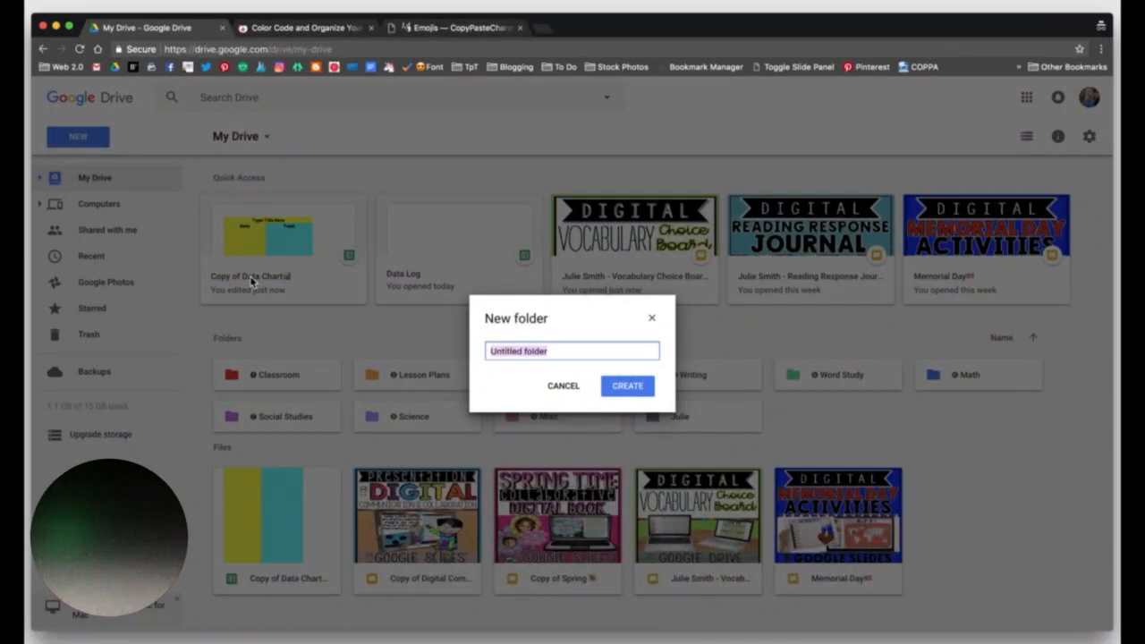
pyautogui.write('New folder')
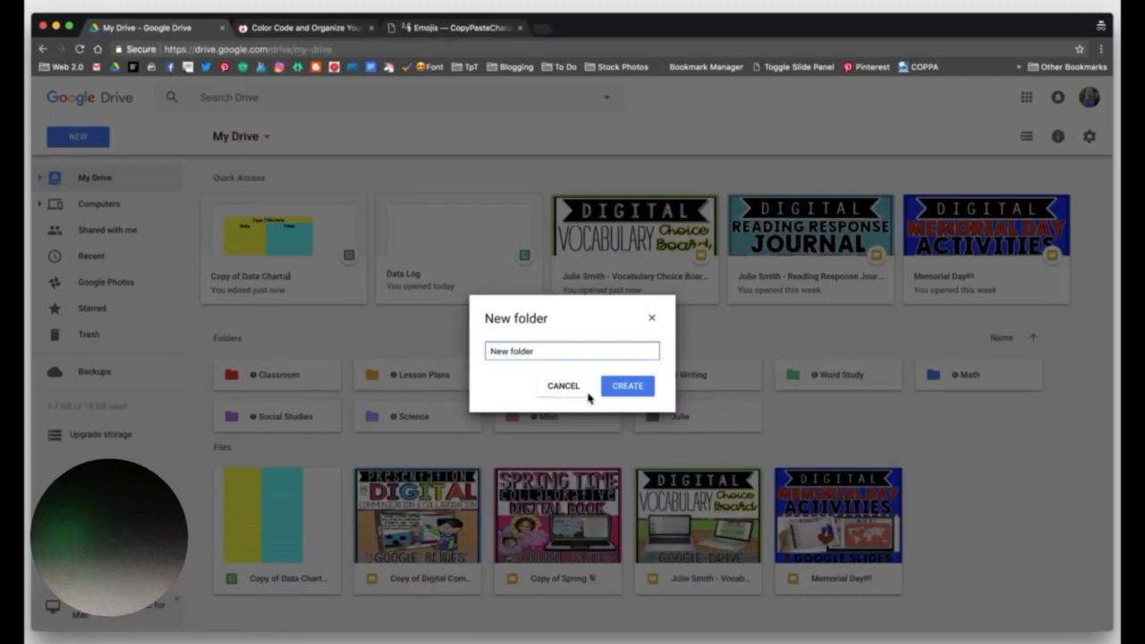
pyautogui.click(626, 387)
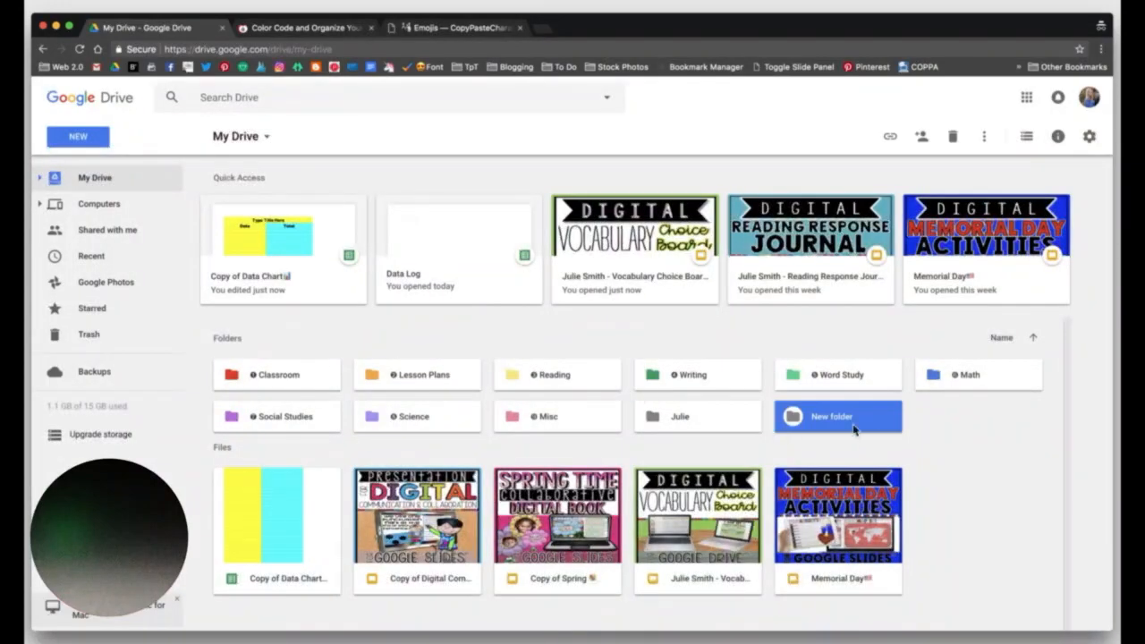
pyautogui.moveTo(676, 429)
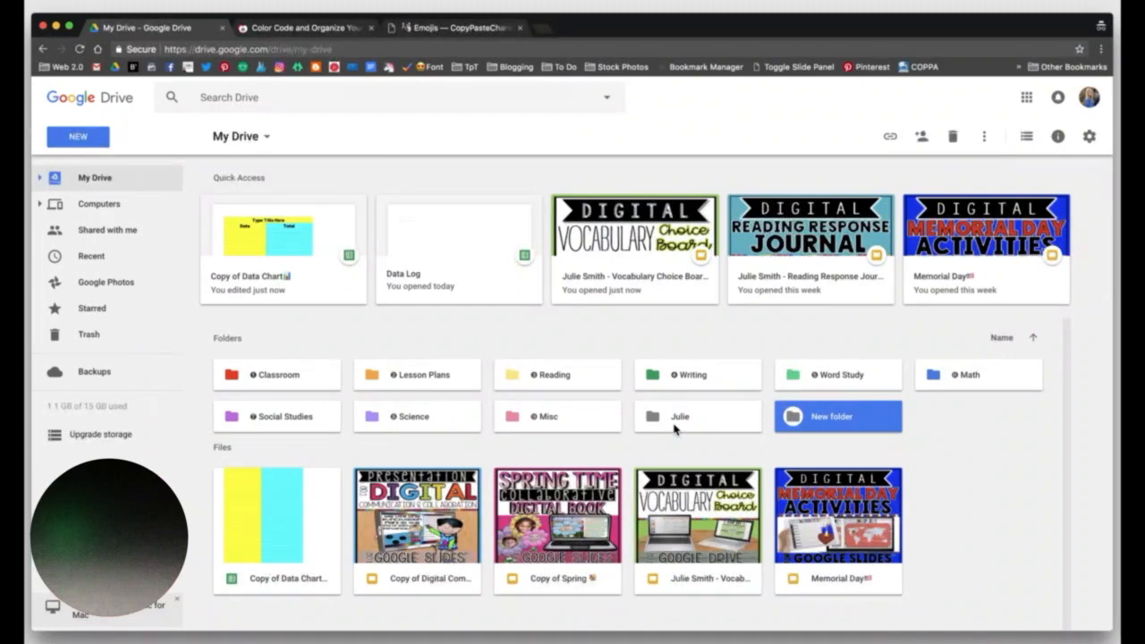
pyautogui.moveTo(301, 358)
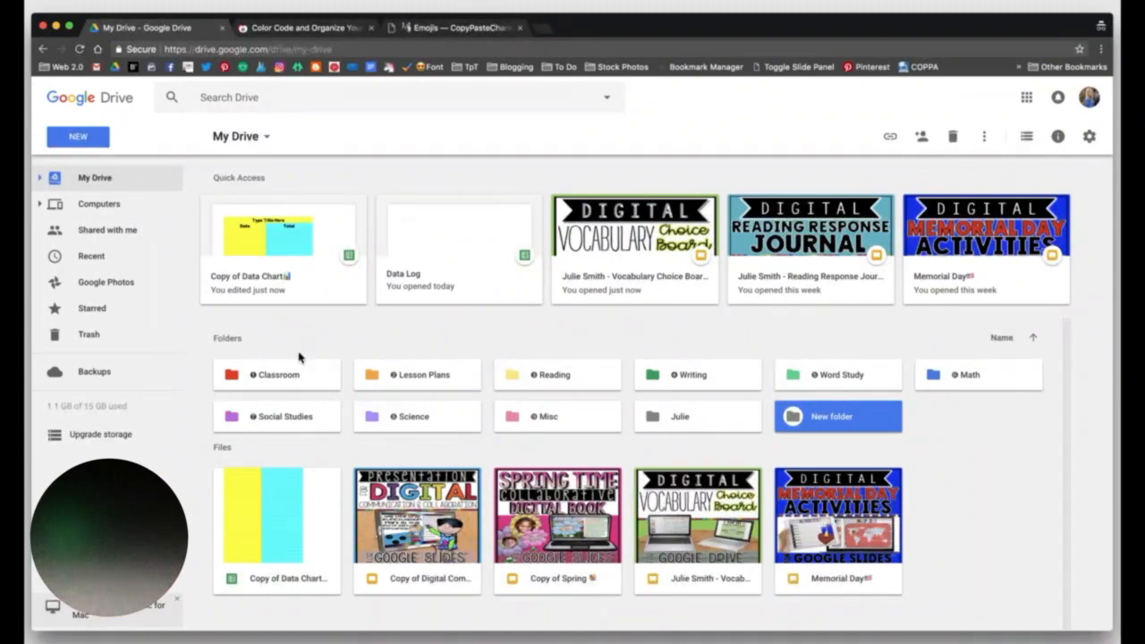
pyautogui.moveTo(1003, 451)
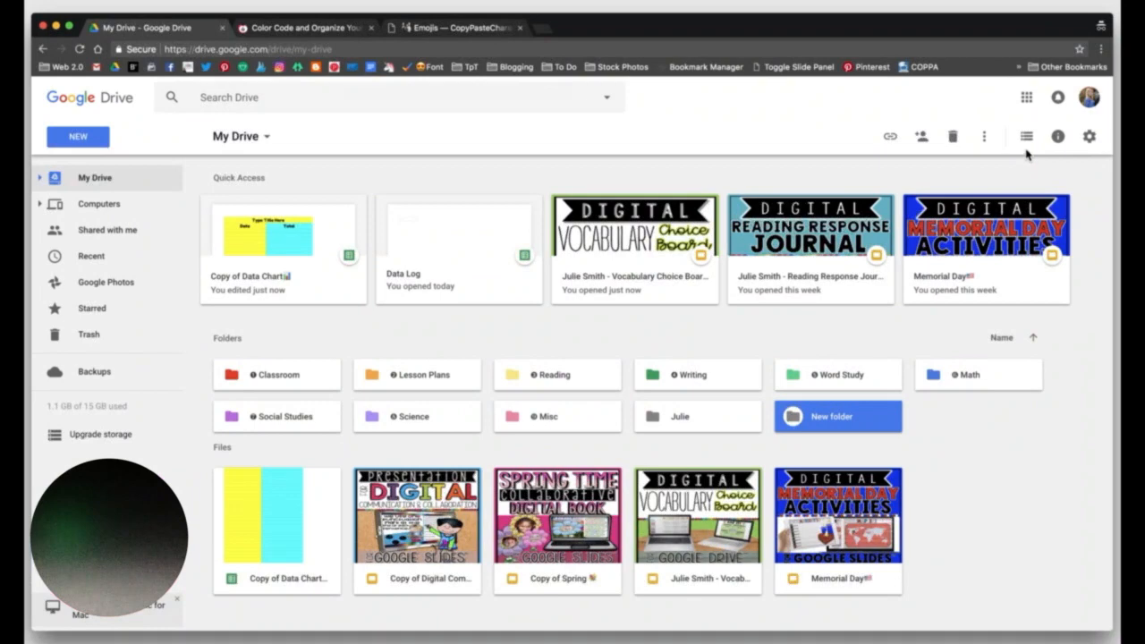
pyautogui.moveTo(1027, 136)
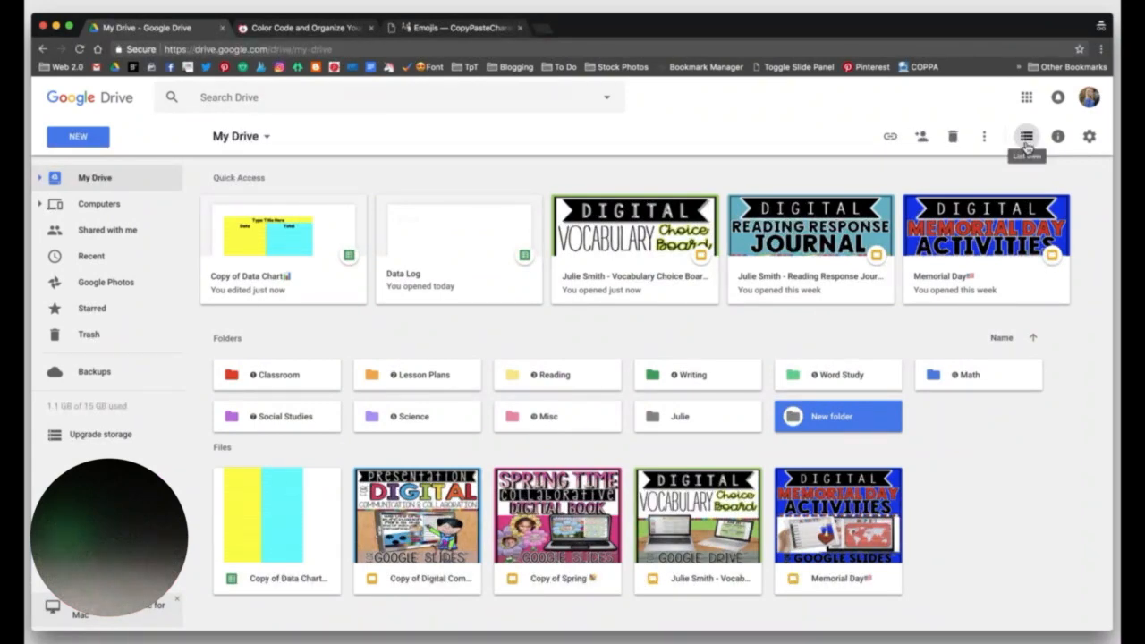
pyautogui.click(1027, 136)
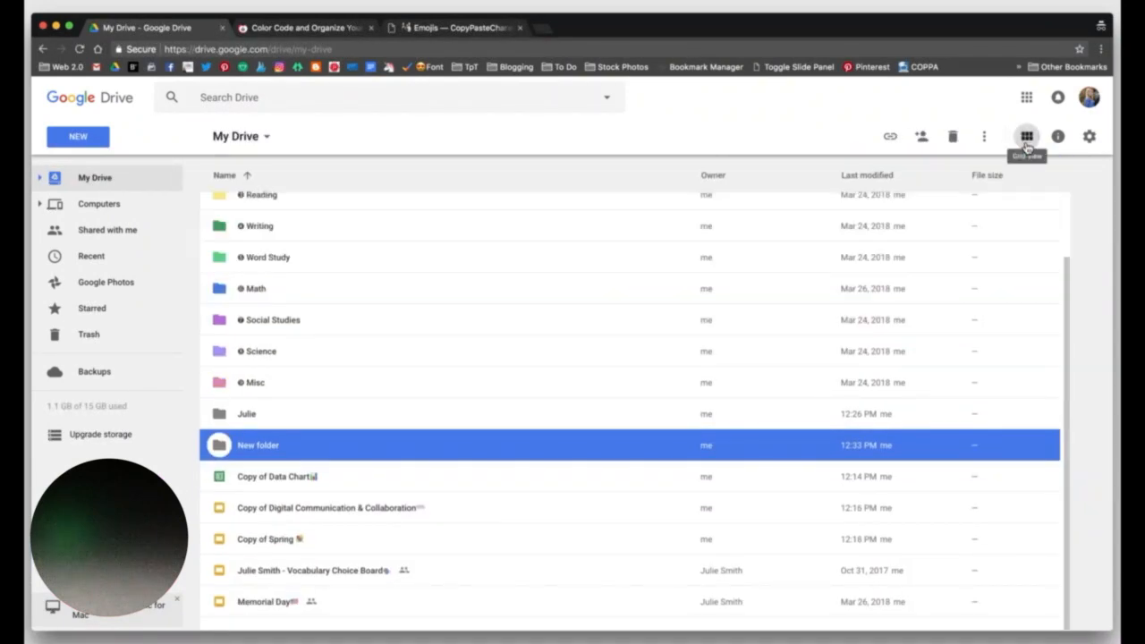
pyautogui.click(1027, 136)
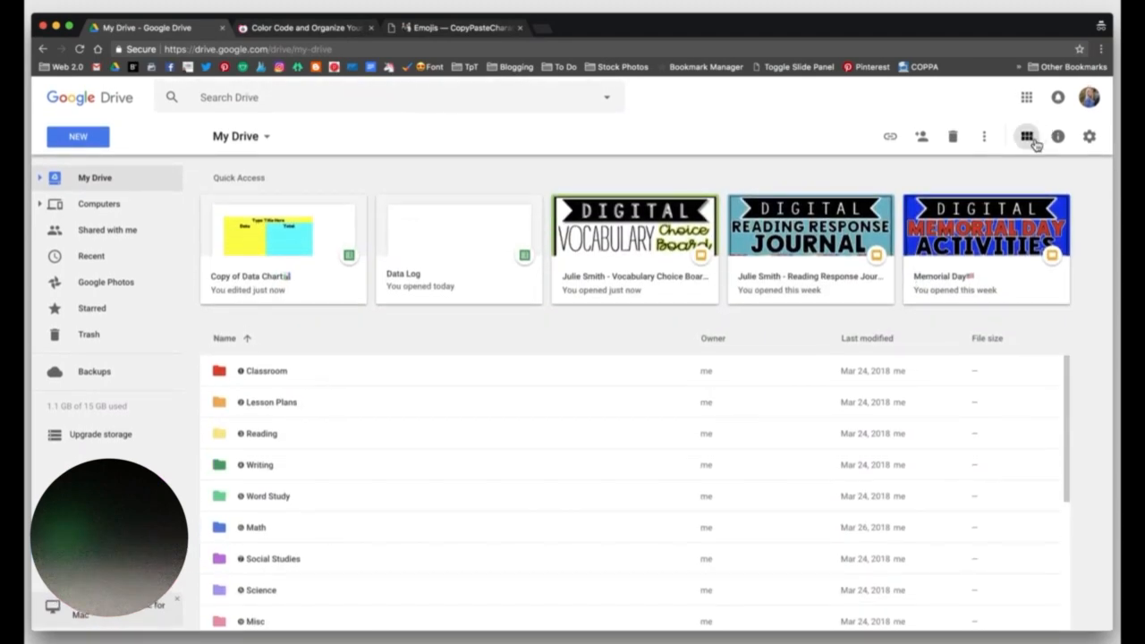
pyautogui.moveTo(1026, 136)
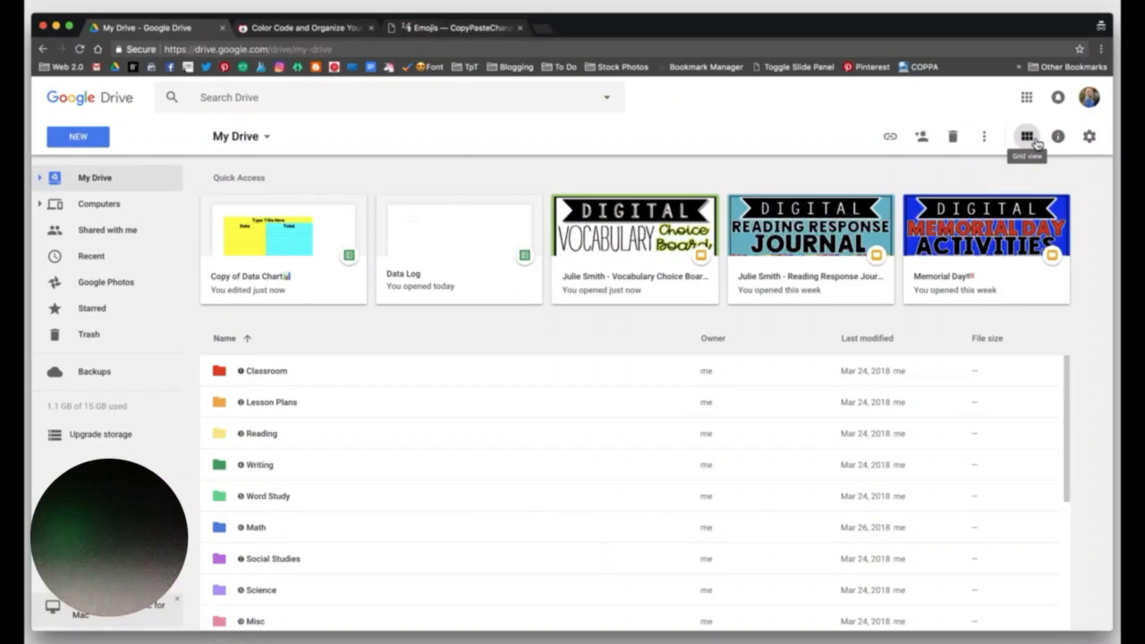
pyautogui.click(1027, 136)
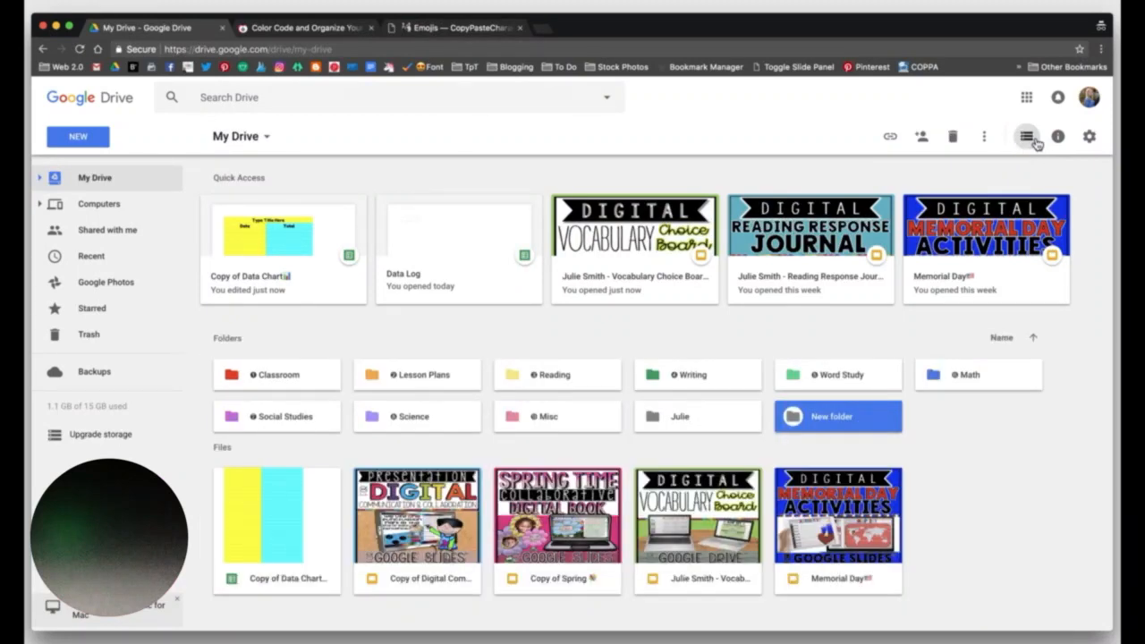
pyautogui.moveTo(1006, 367)
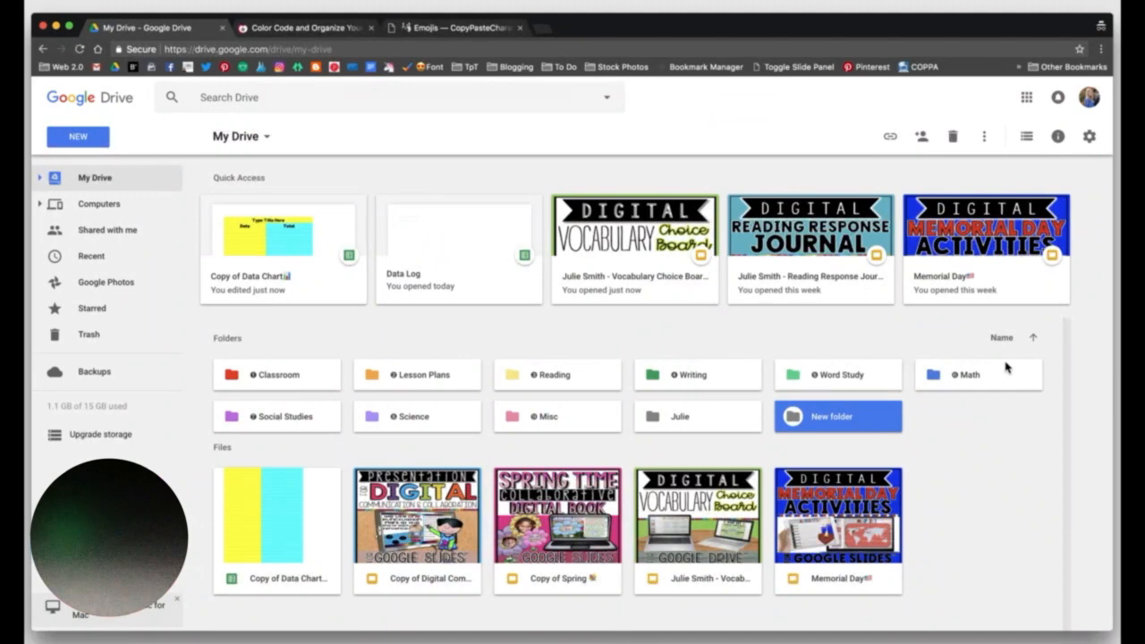
pyautogui.moveTo(658, 558)
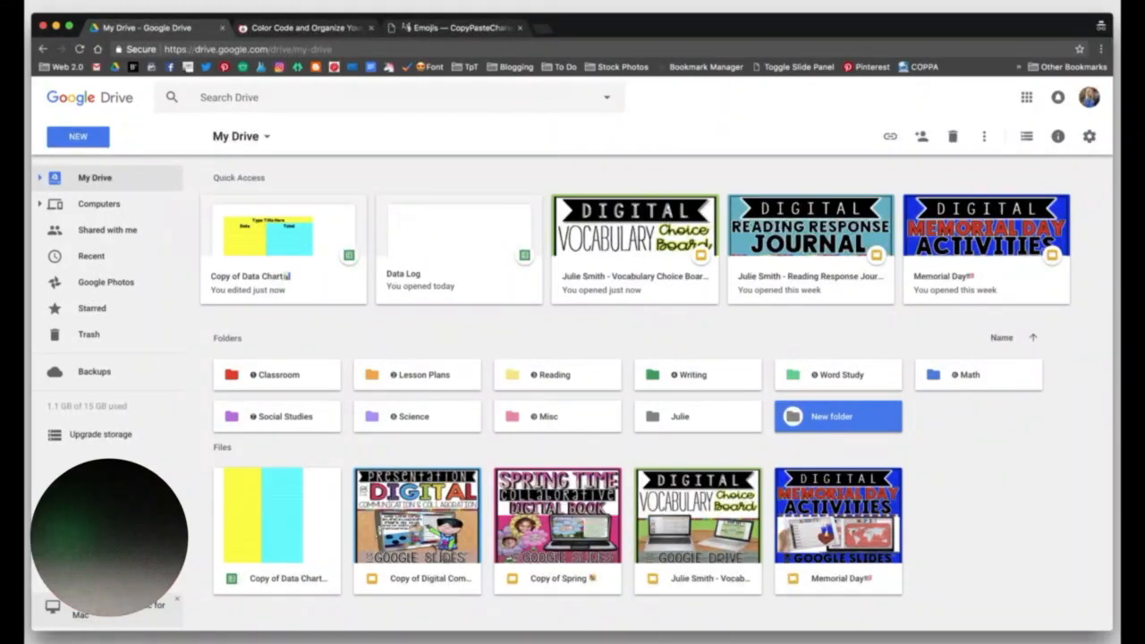
# Step: Drag the Memorial Day file from the loose Files area onto a subject folder tile
pyautogui.moveTo(837, 515); pyautogui.dragTo(716, 455)
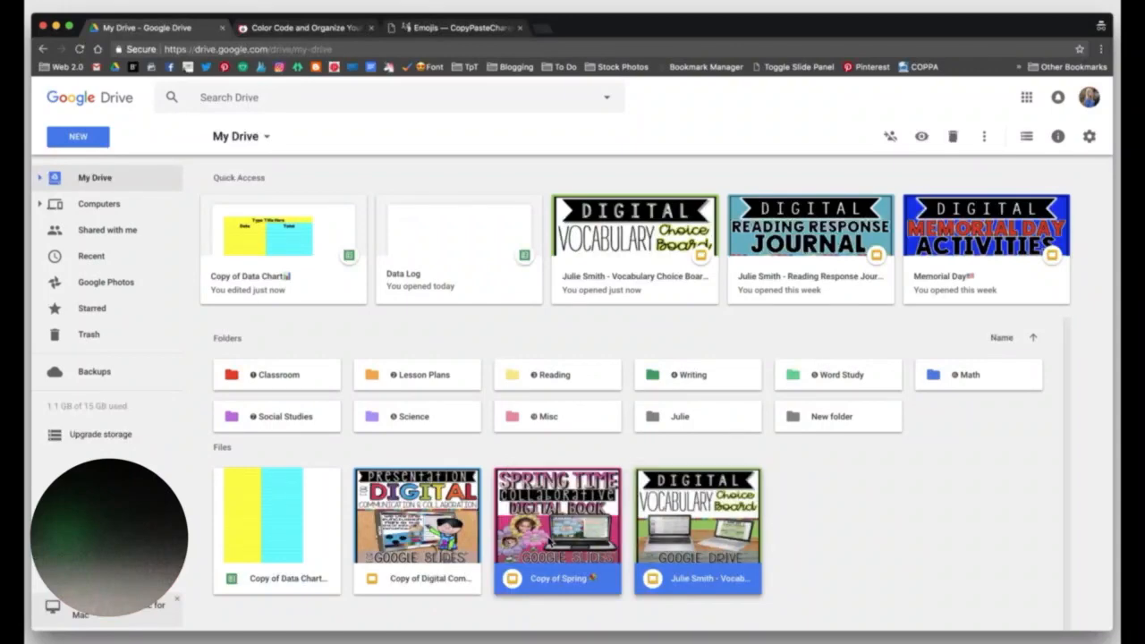
pyautogui.moveTo(558, 528); pyautogui.dragTo(438, 387)
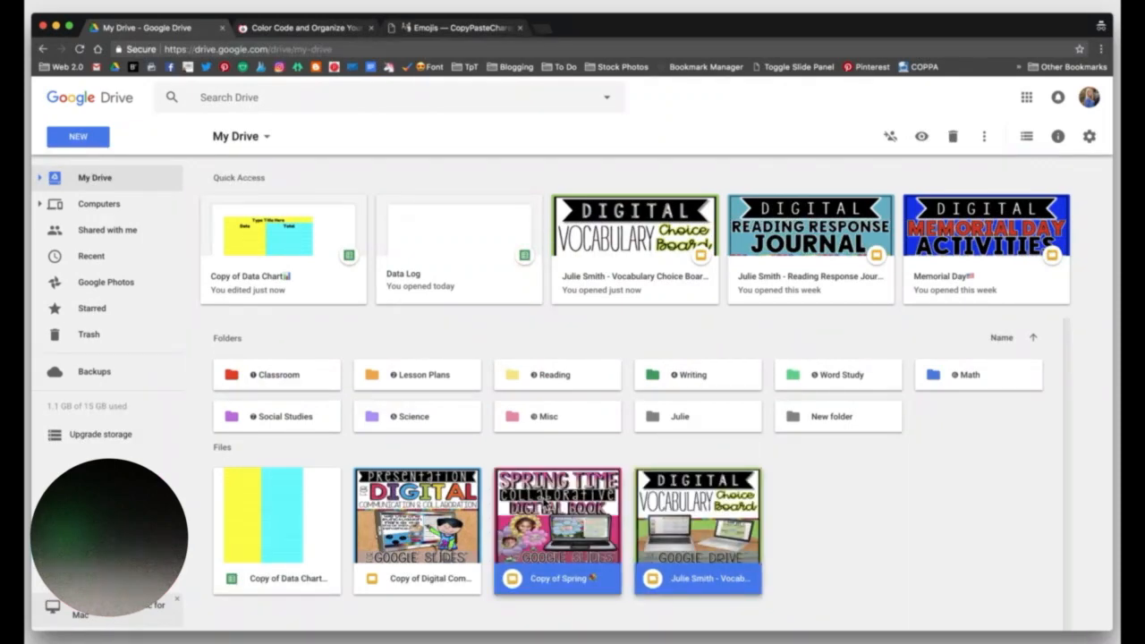
pyautogui.moveTo(315, 528)
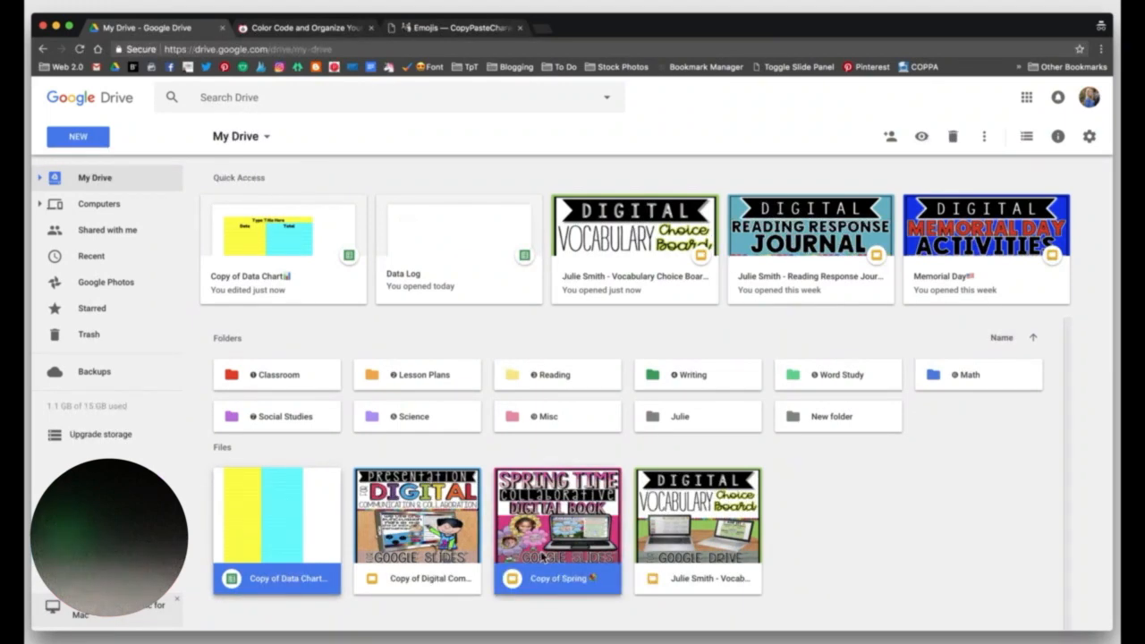
pyautogui.moveTo(558, 516); pyautogui.dragTo(558, 374)
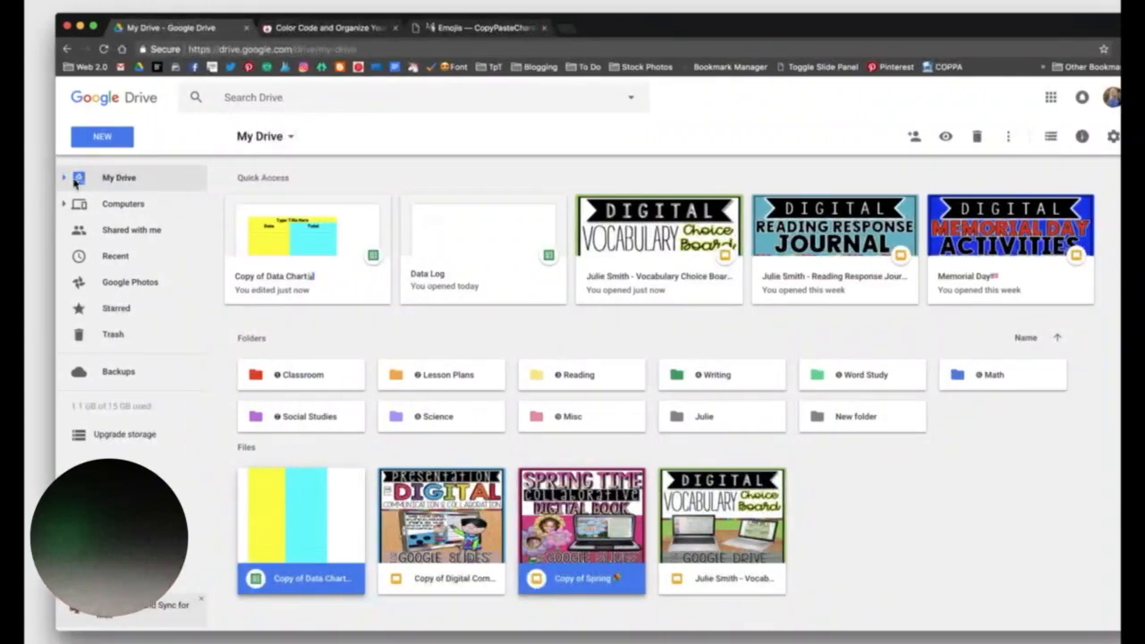
# Step: Expand My Drive's folder tree in the sidebar and drag a loose file onto a folder
pyautogui.click(63, 177)
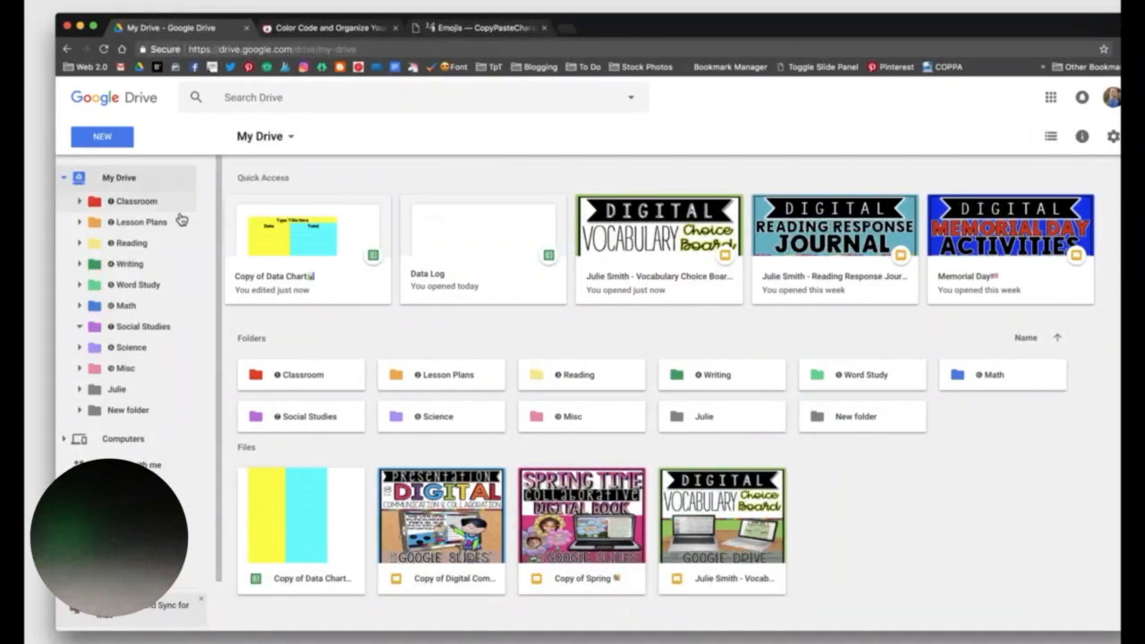
pyautogui.moveTo(177, 368)
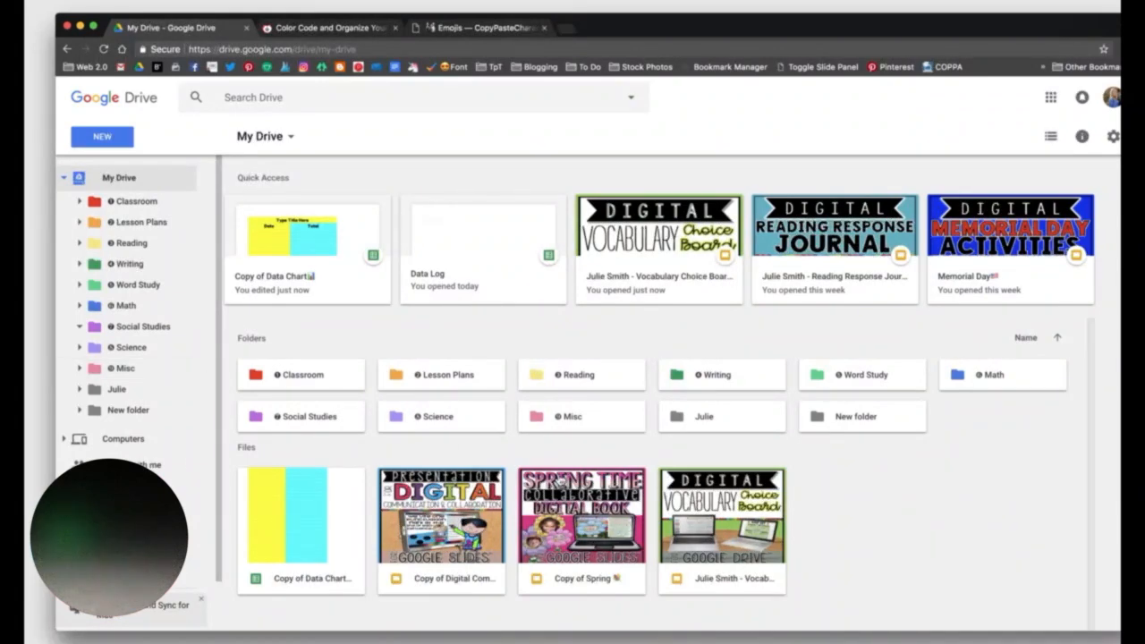
pyautogui.moveTo(581, 515); pyautogui.dragTo(300, 374)
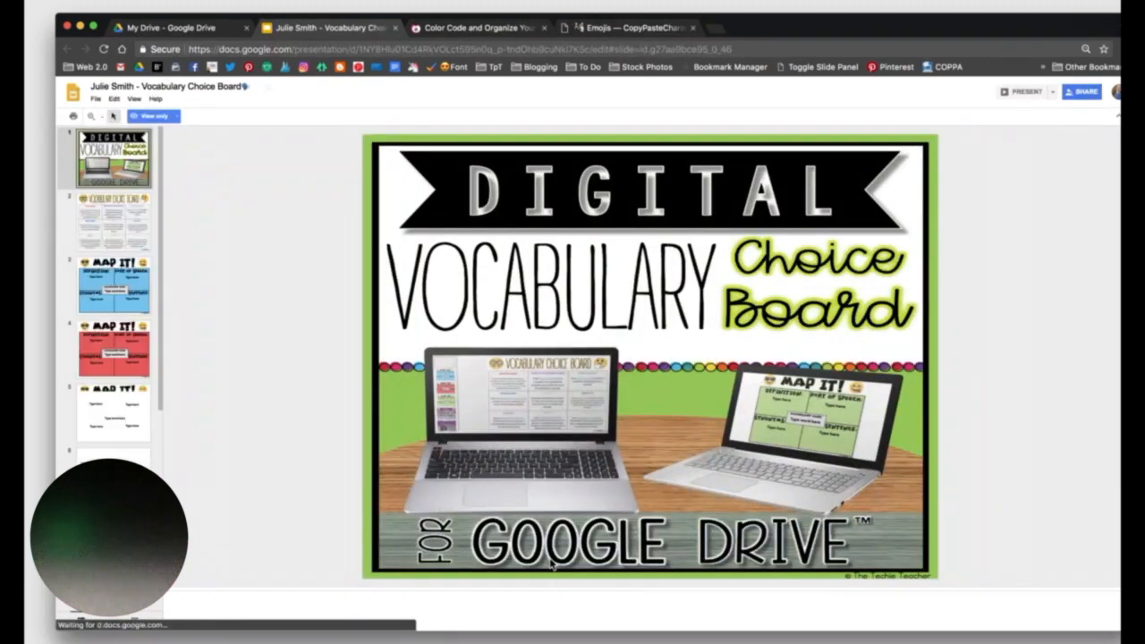
# Step: Move the shared Vocabulary Choice Board presentation into the Word Study folder and return to My Drive
pyautogui.scroll(-3)
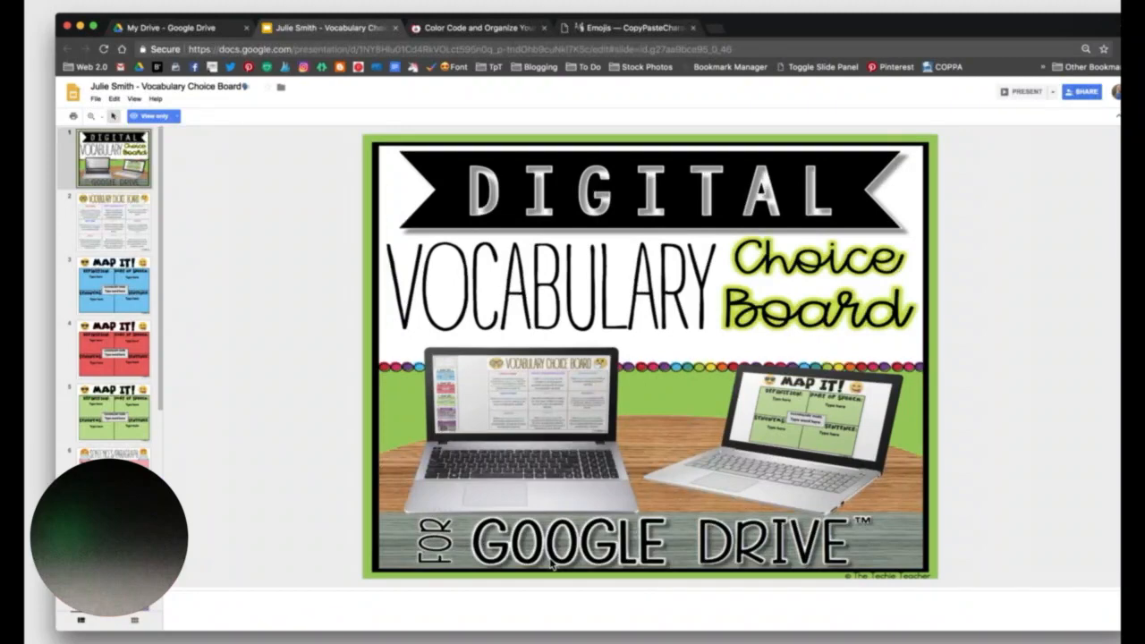
pyautogui.moveTo(268, 472)
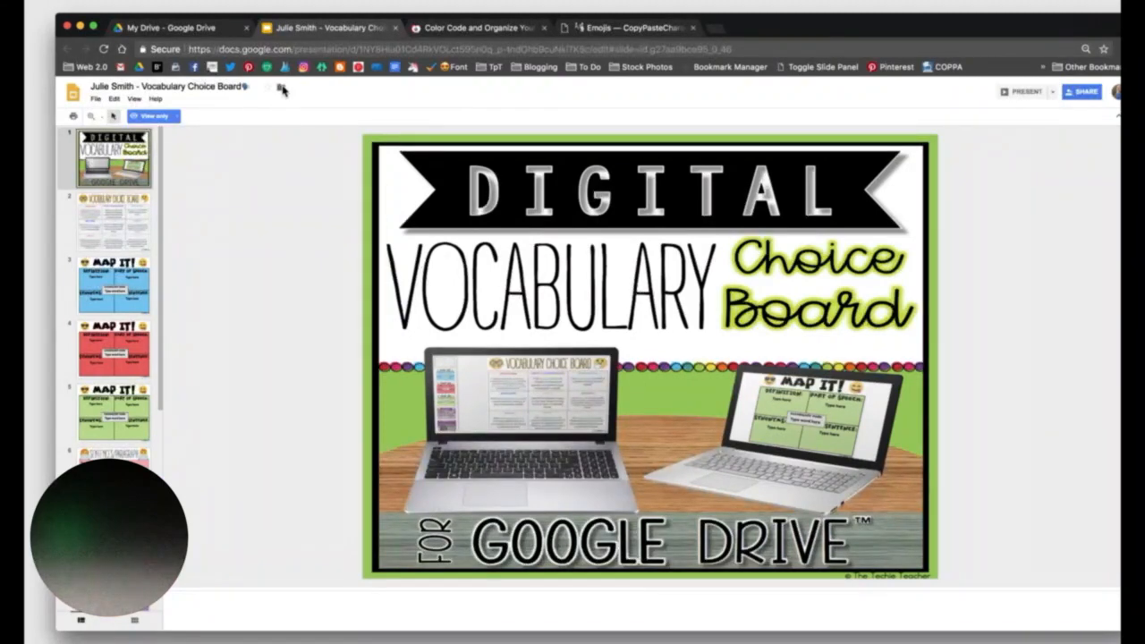
pyautogui.moveTo(281, 90)
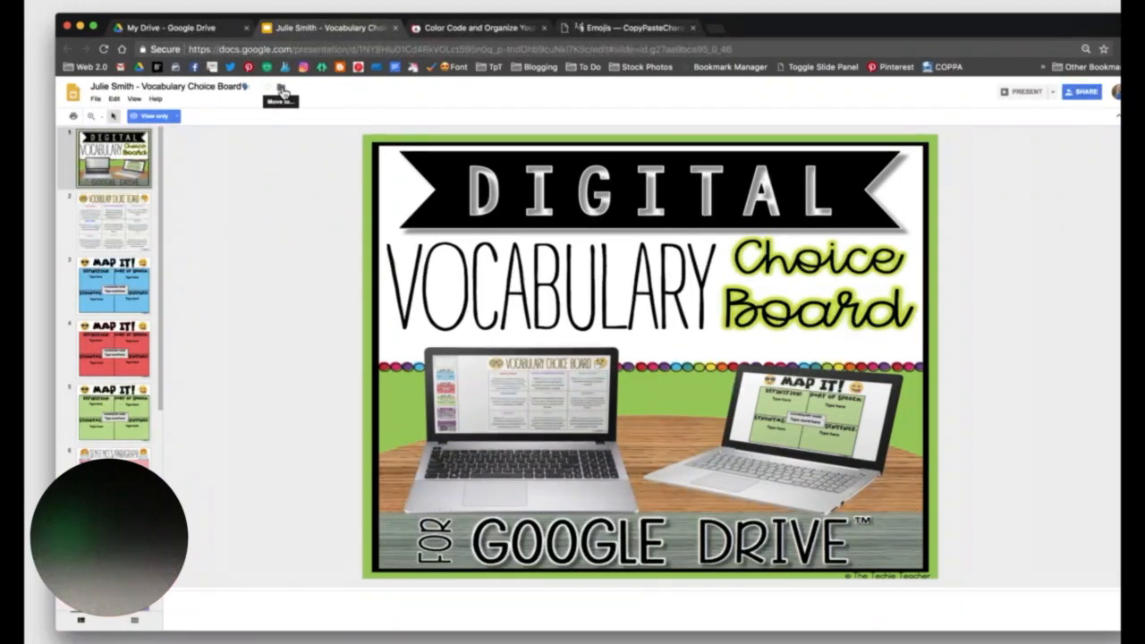
pyautogui.click(279, 93)
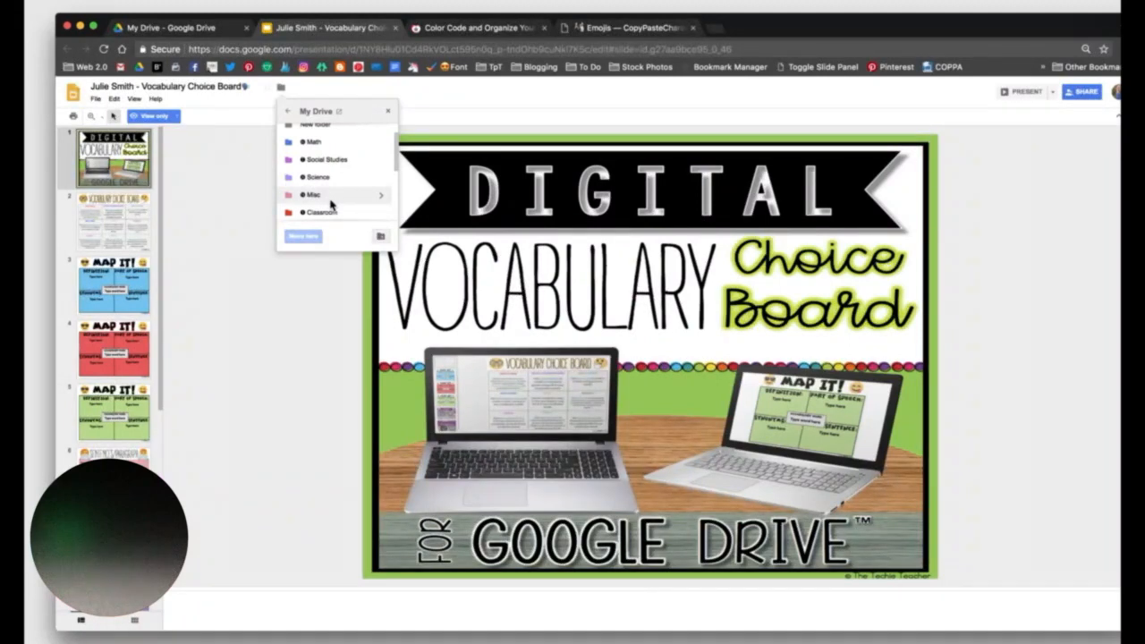
pyautogui.scroll(-3)
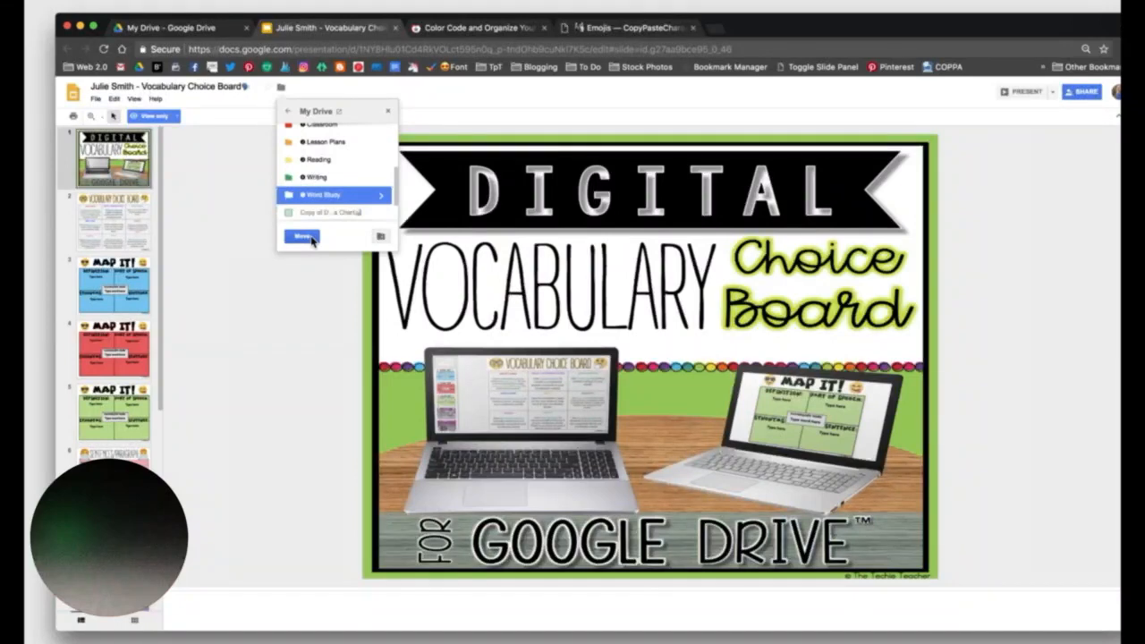
pyautogui.click(300, 237)
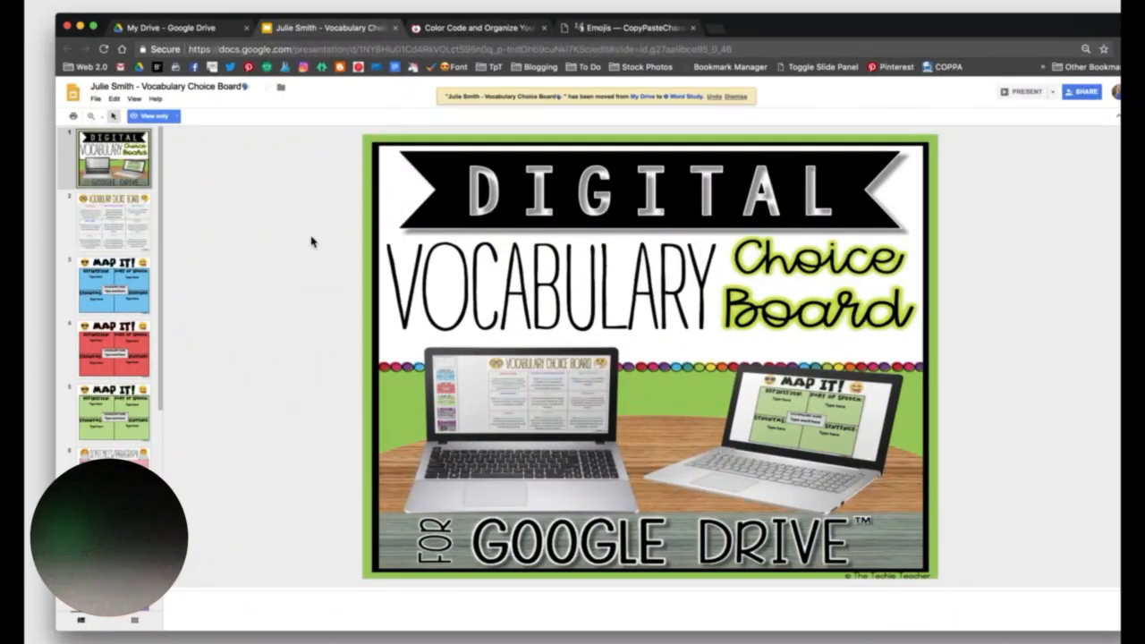
pyautogui.click(175, 26)
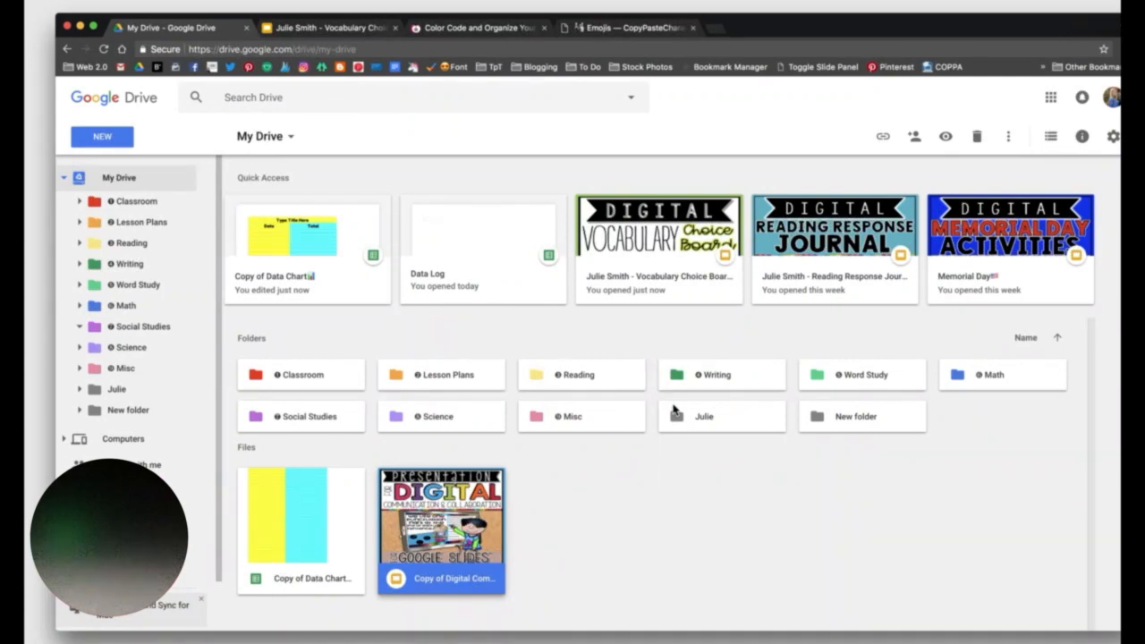
pyautogui.moveTo(1041, 394)
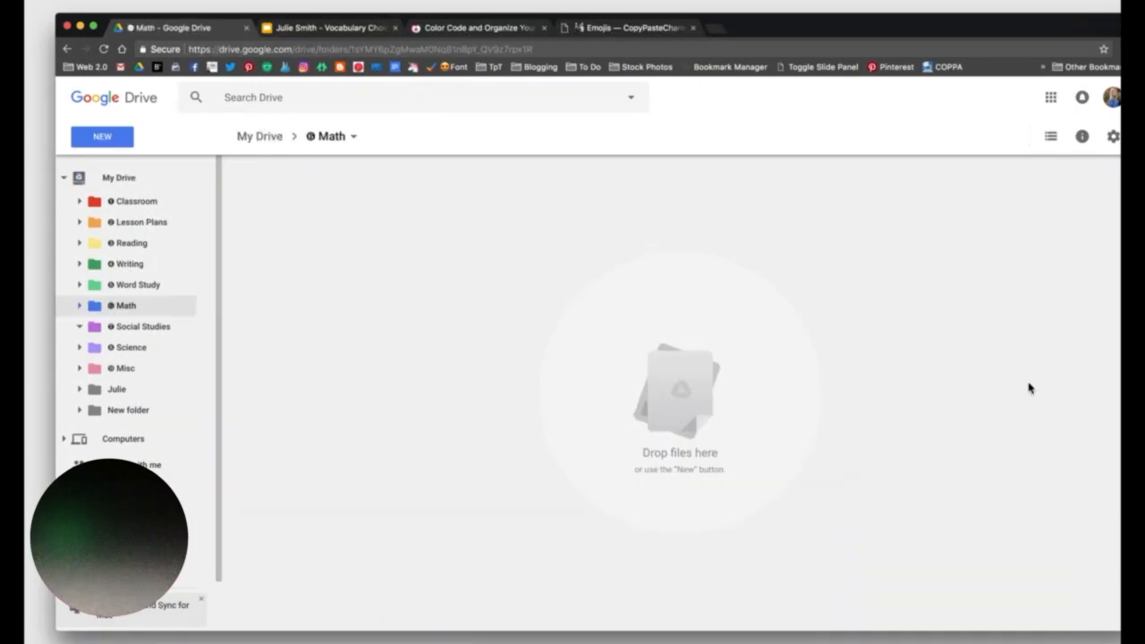
pyautogui.click(102, 136)
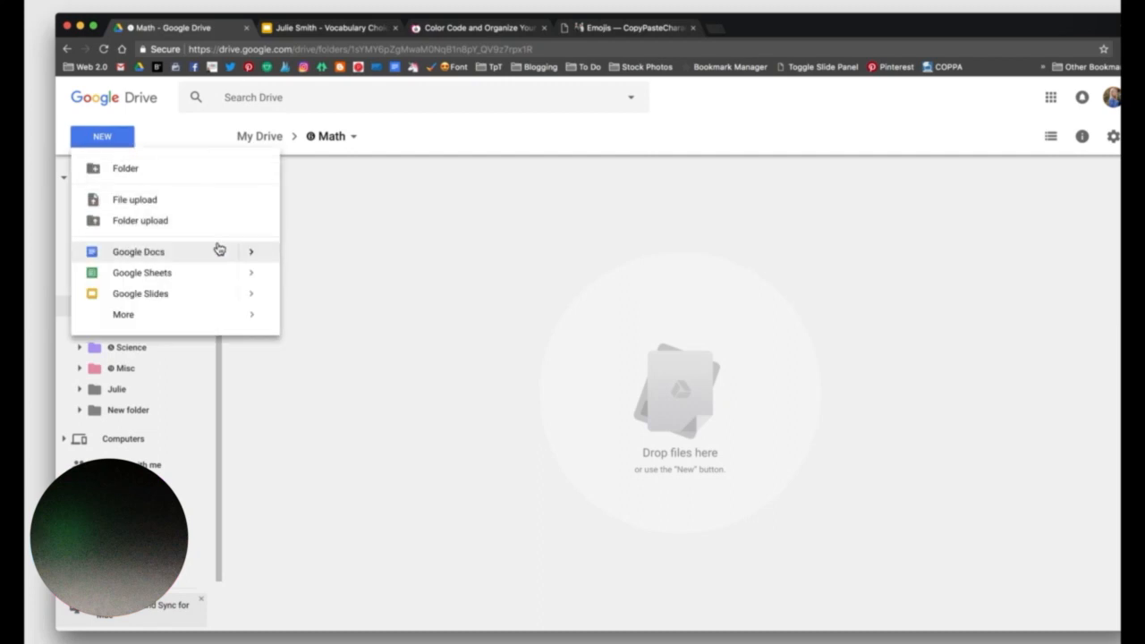
pyautogui.moveTo(343, 225)
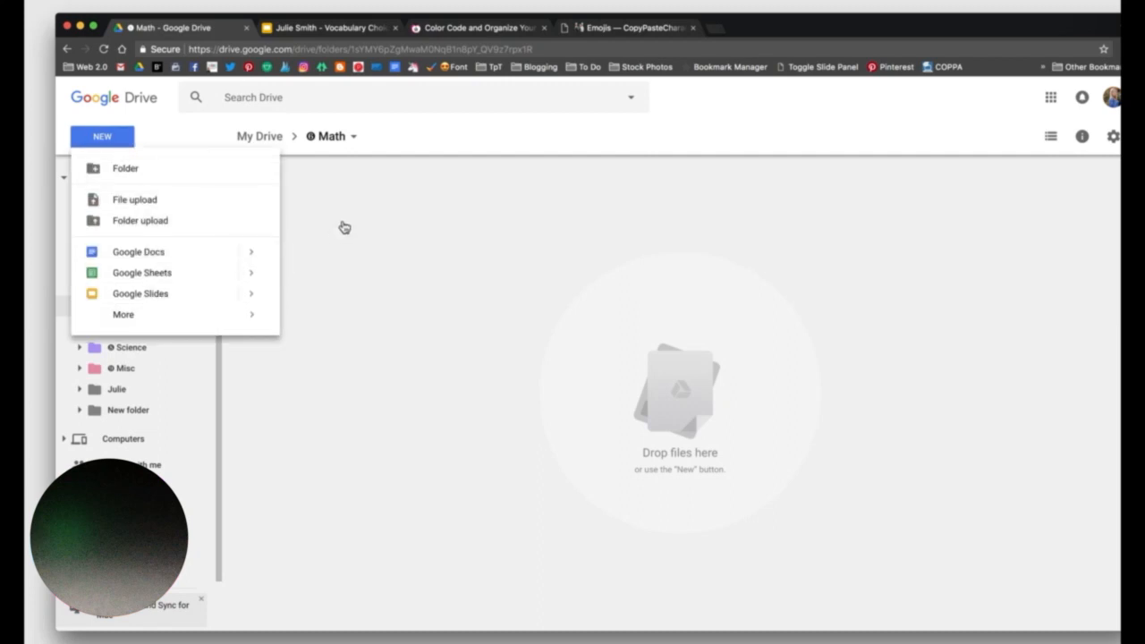
pyautogui.moveTo(344, 225)
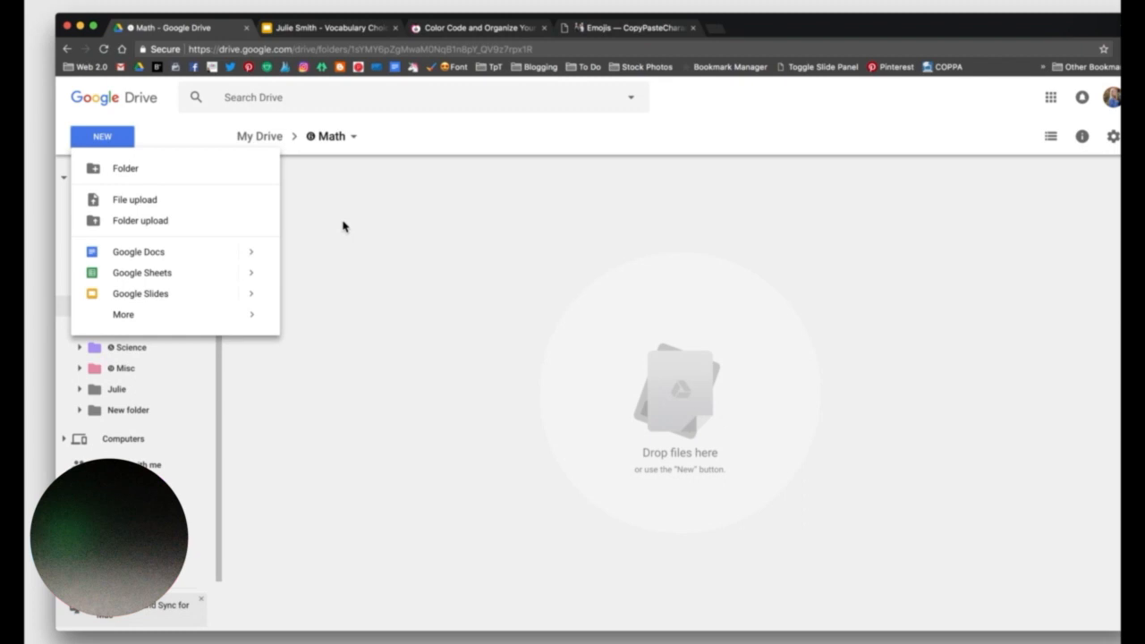
pyautogui.click(258, 136)
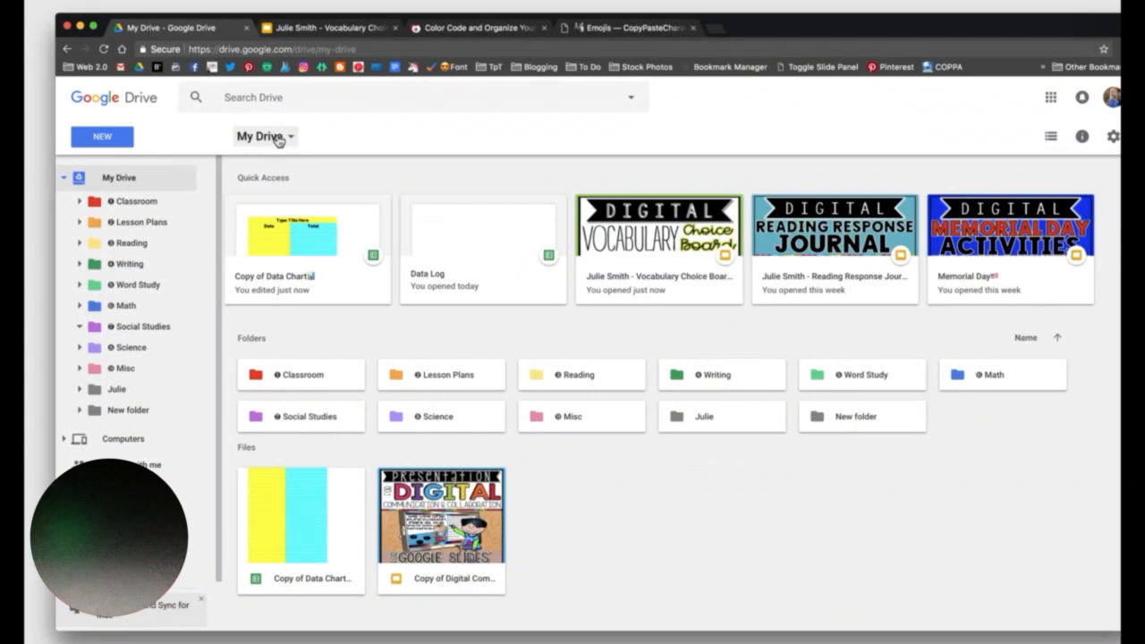
pyautogui.moveTo(728, 411)
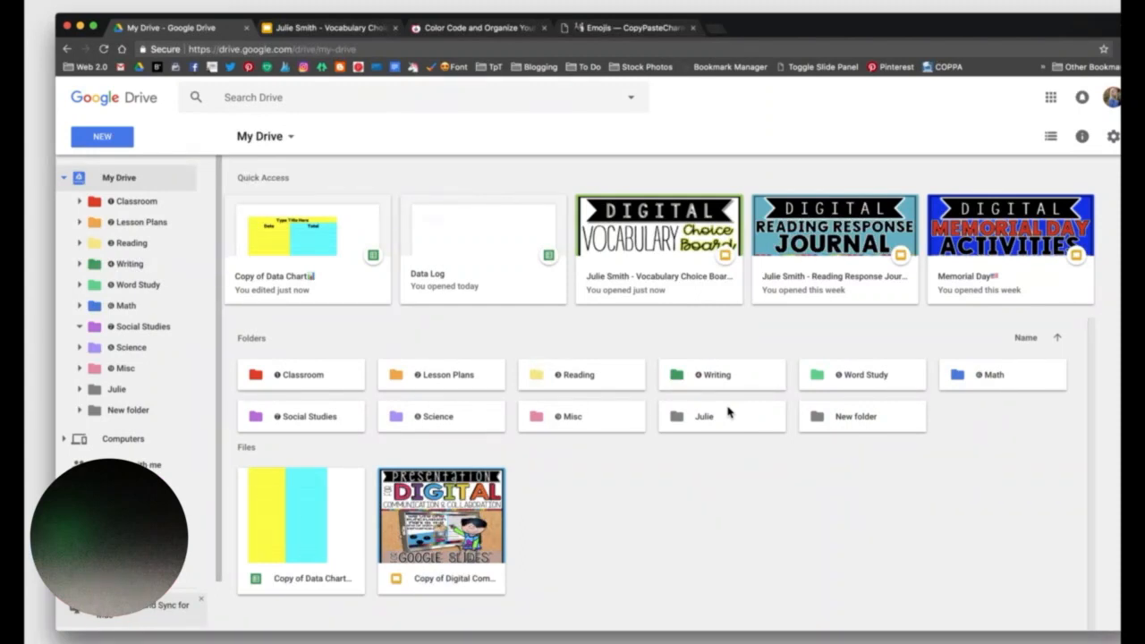
# Step: Change the grey personal folder's colour to light blue via More actions > Change color
pyautogui.rightClick(721, 415)
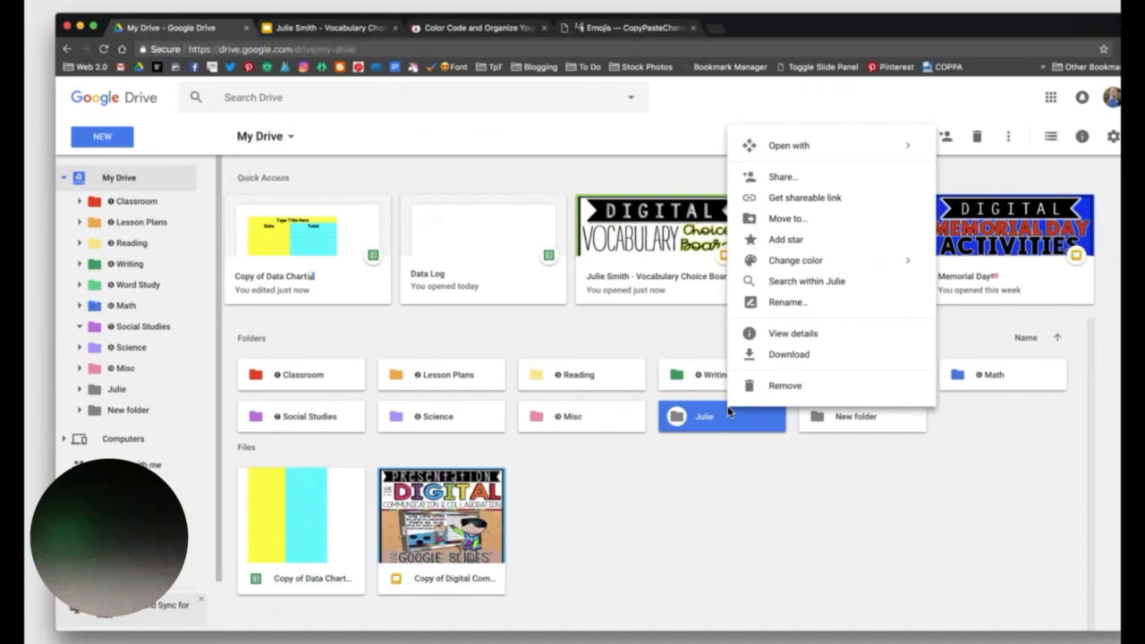
pyautogui.click(730, 504)
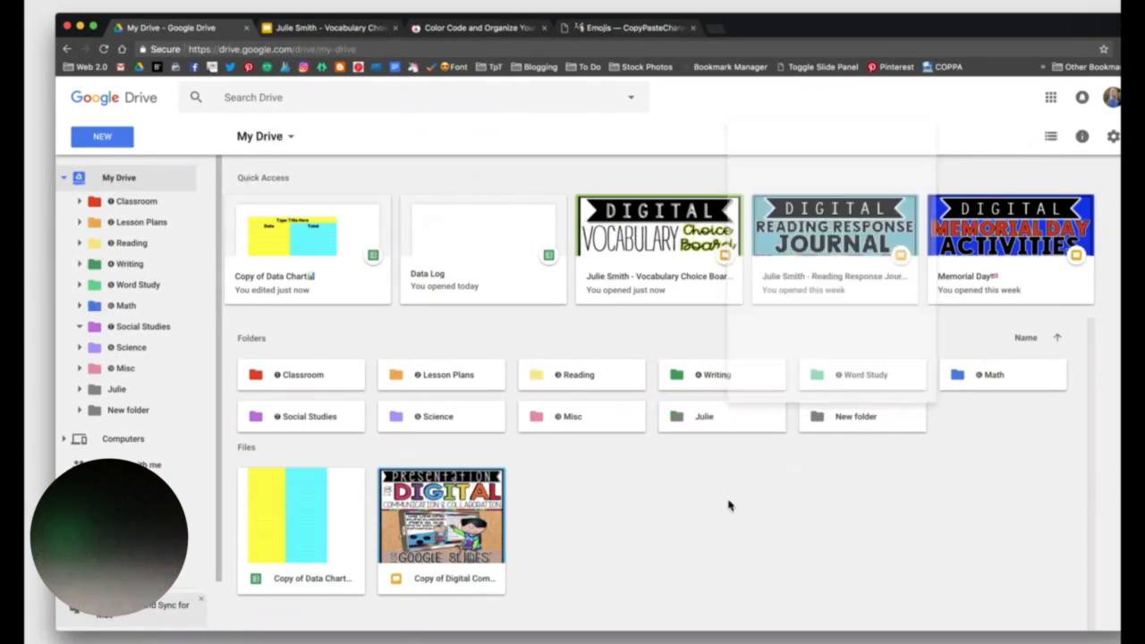
pyautogui.rightClick(721, 415)
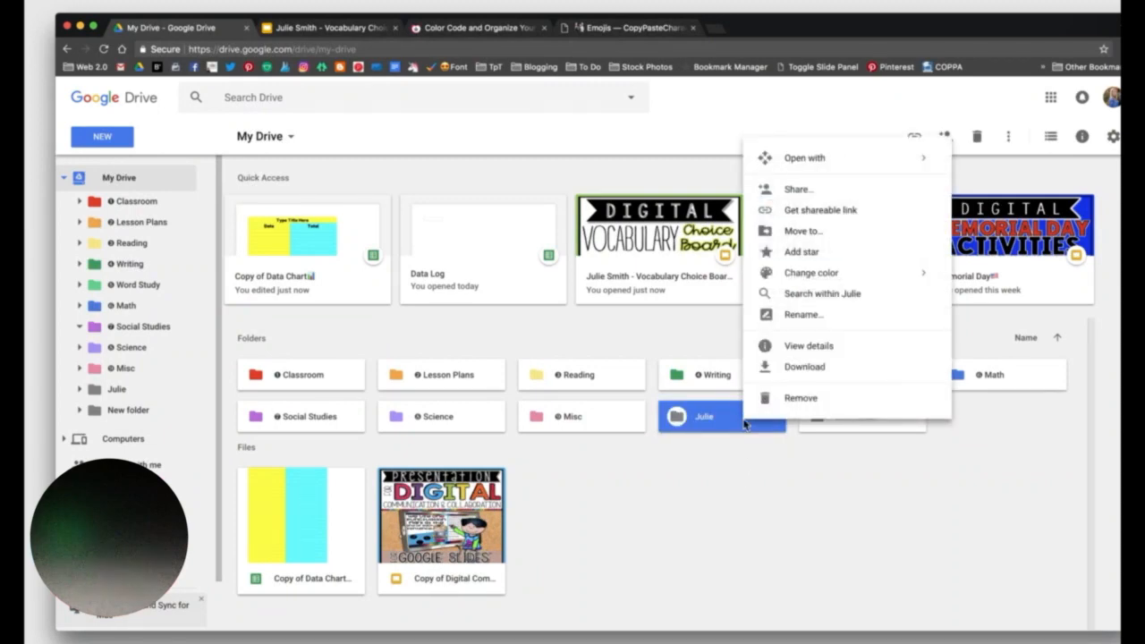
pyautogui.moveTo(821, 294)
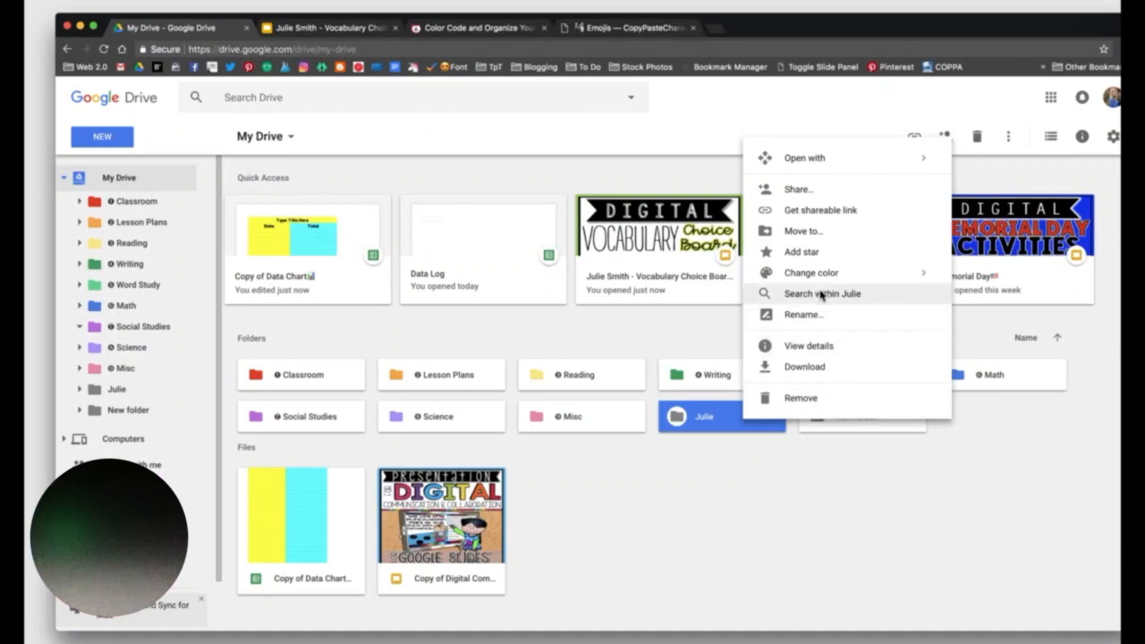
pyautogui.click(810, 272)
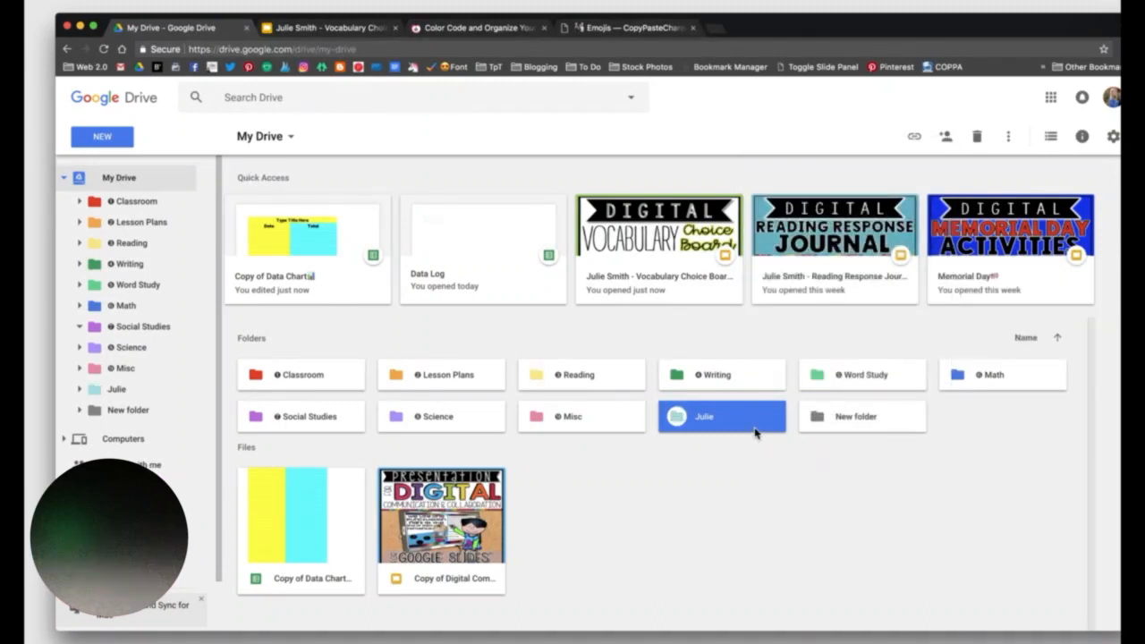
pyautogui.moveTo(1003, 150)
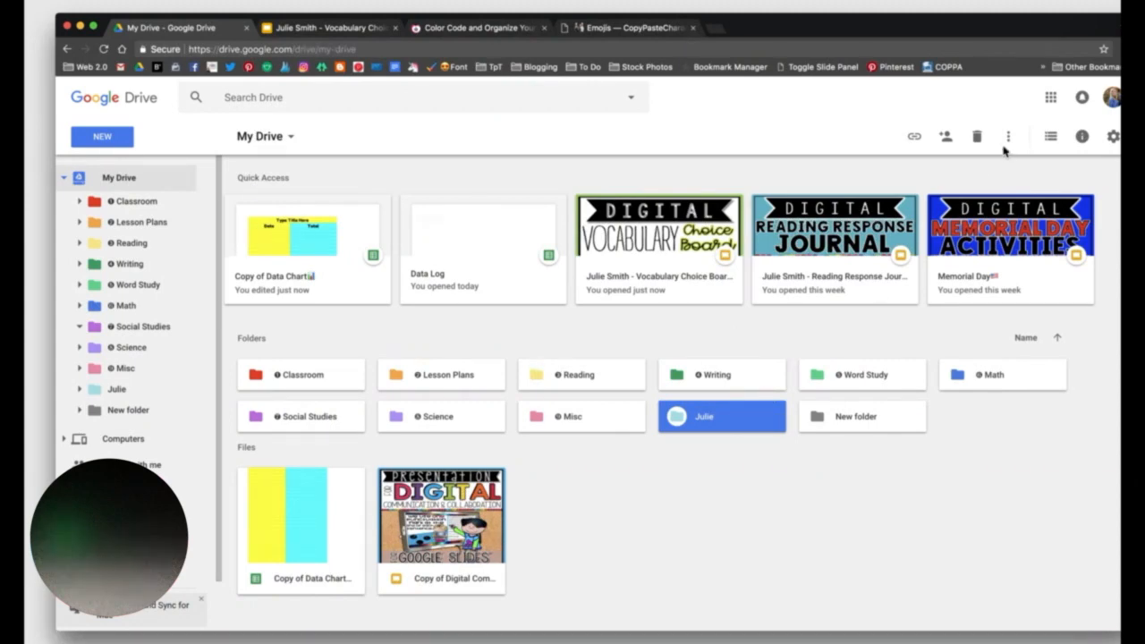
pyautogui.click(1009, 136)
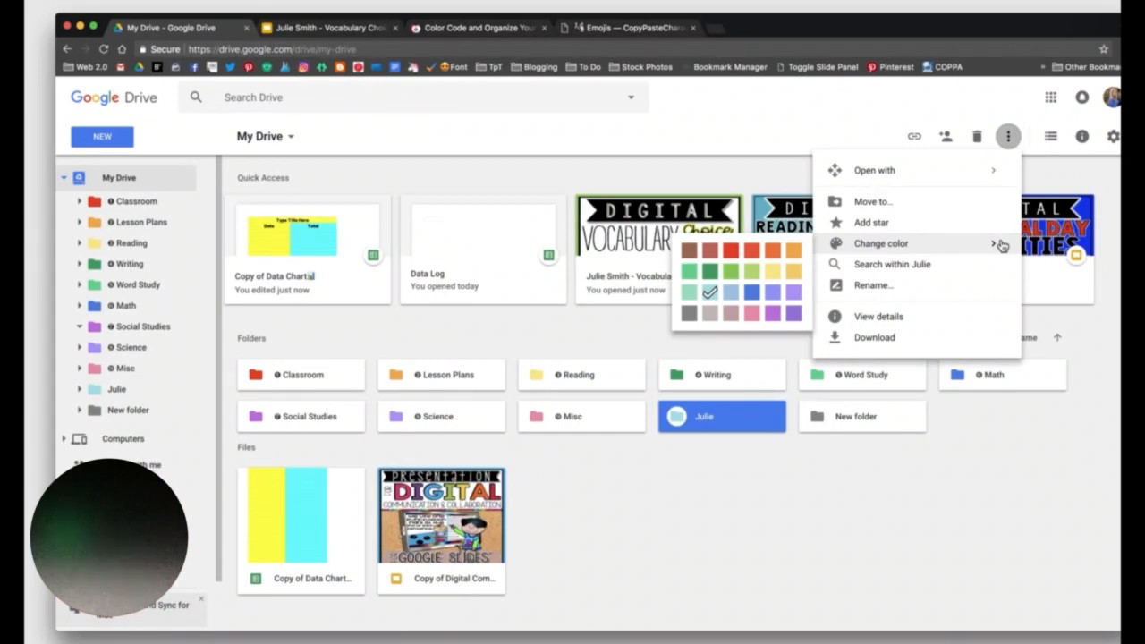
pyautogui.moveTo(984, 290)
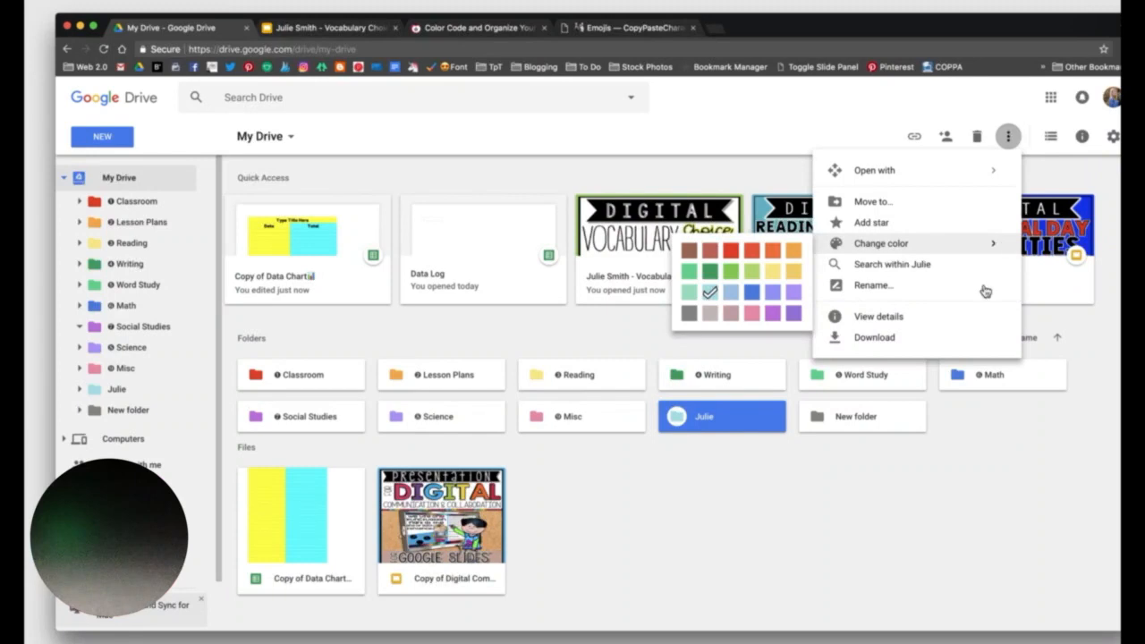
pyautogui.click(887, 540)
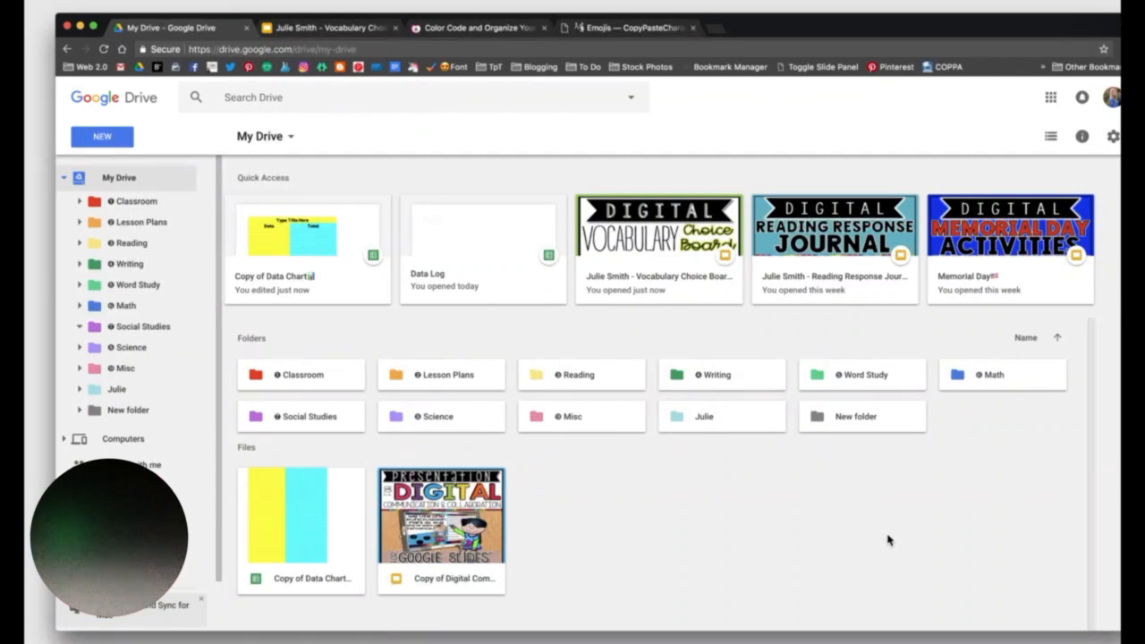
pyautogui.moveTo(517, 34)
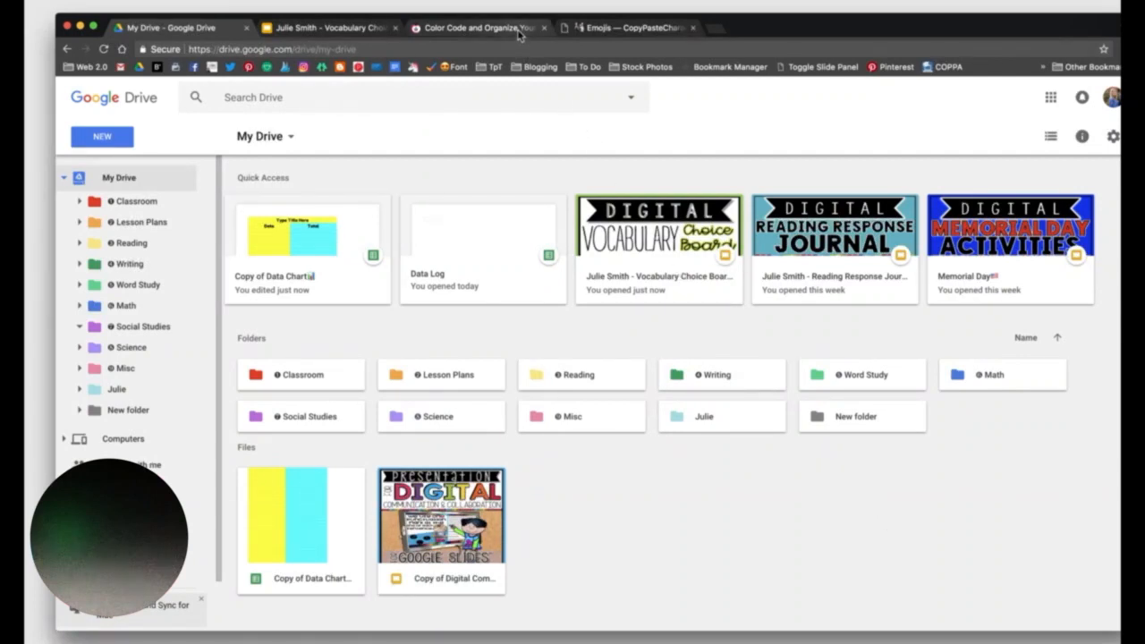
# Step: Scroll through the blog post's colour-coded folder examples, then back up to its title
pyautogui.click(479, 29)
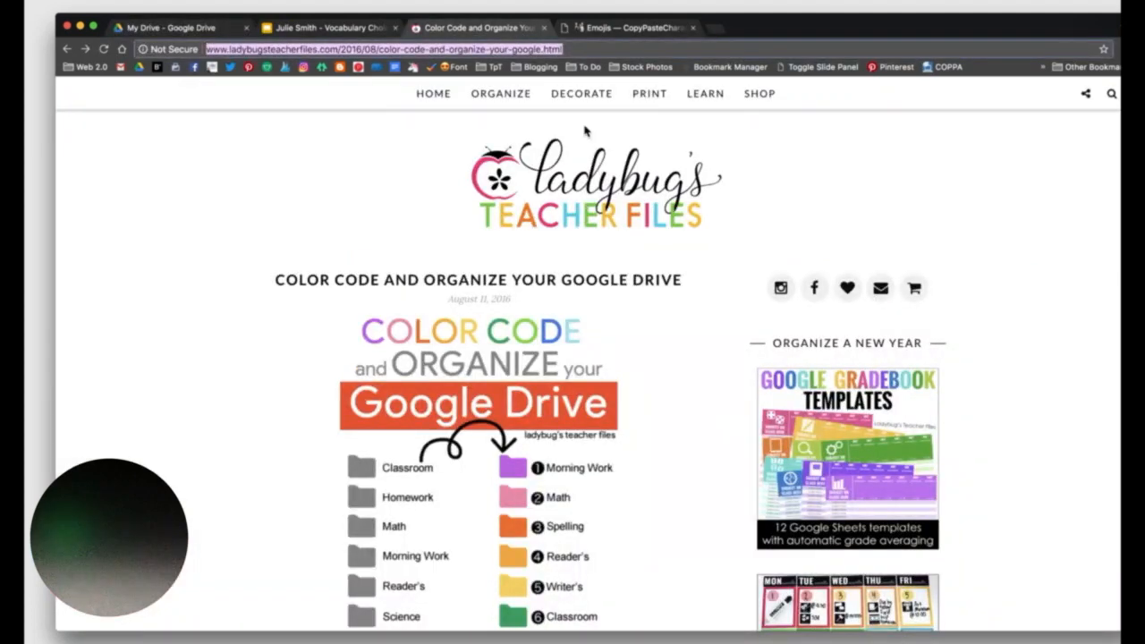
pyautogui.scroll(-3)
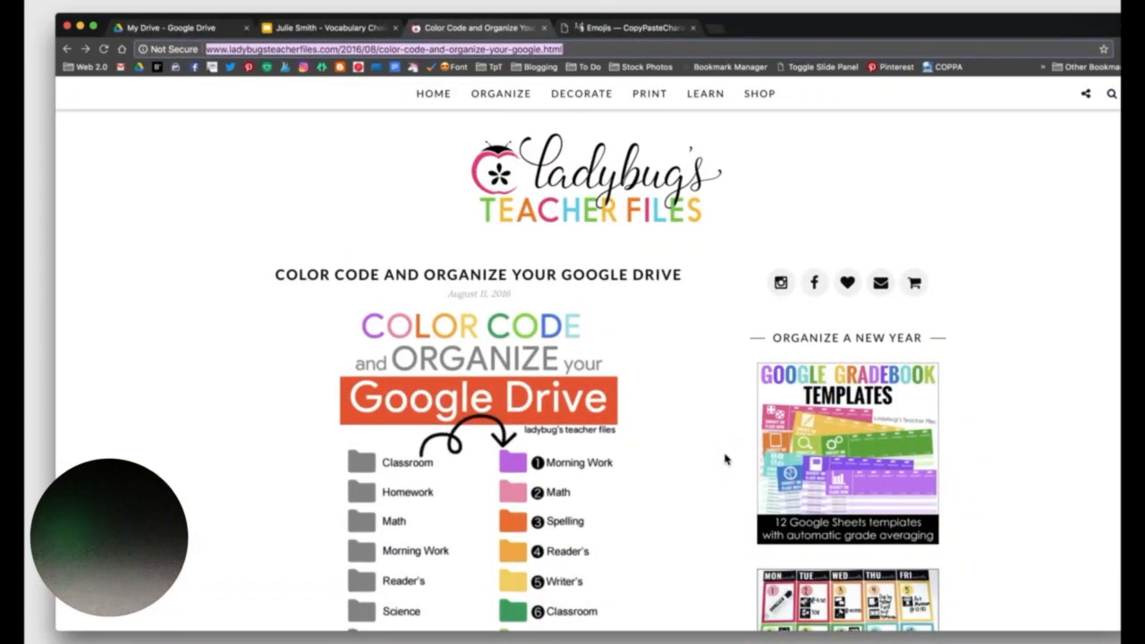
pyautogui.scroll(-3)
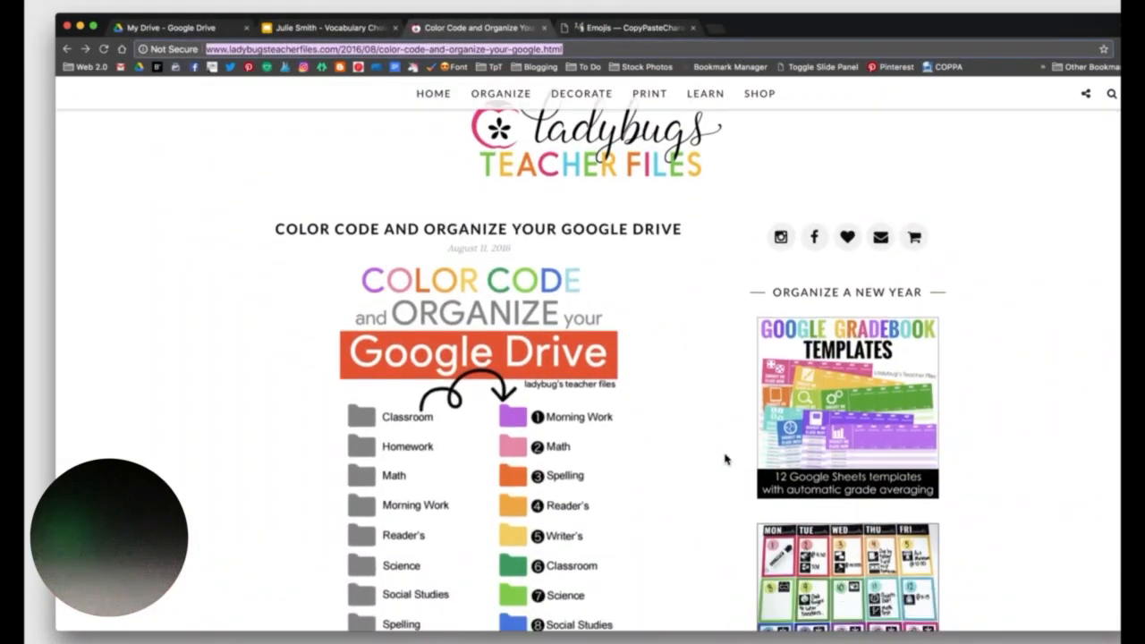
pyautogui.scroll(-3)
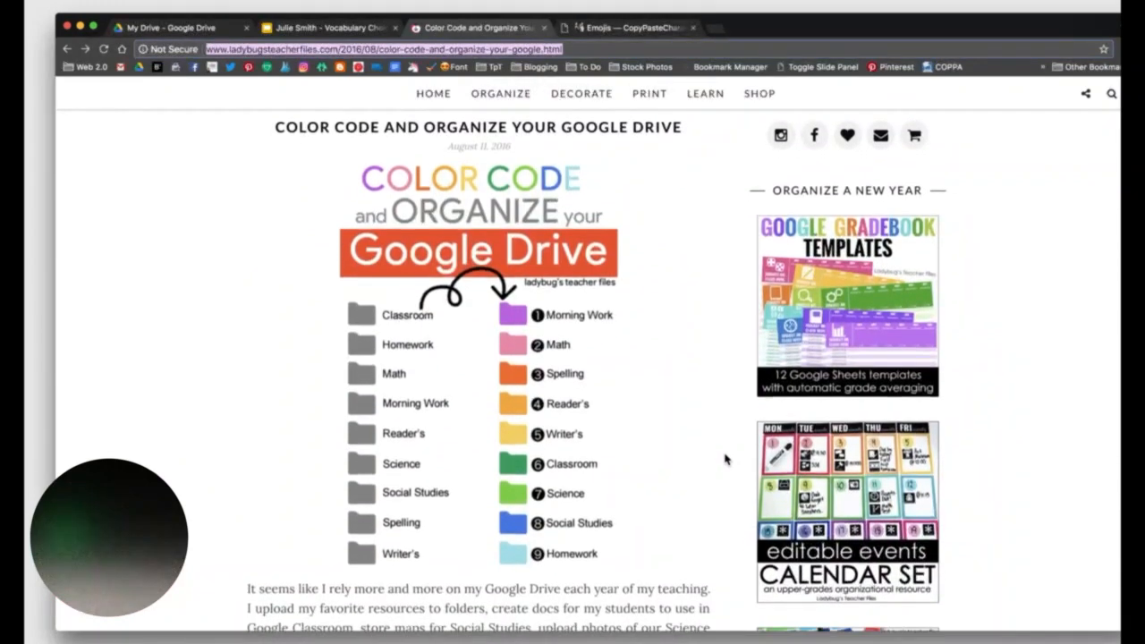
pyautogui.scroll(-3)
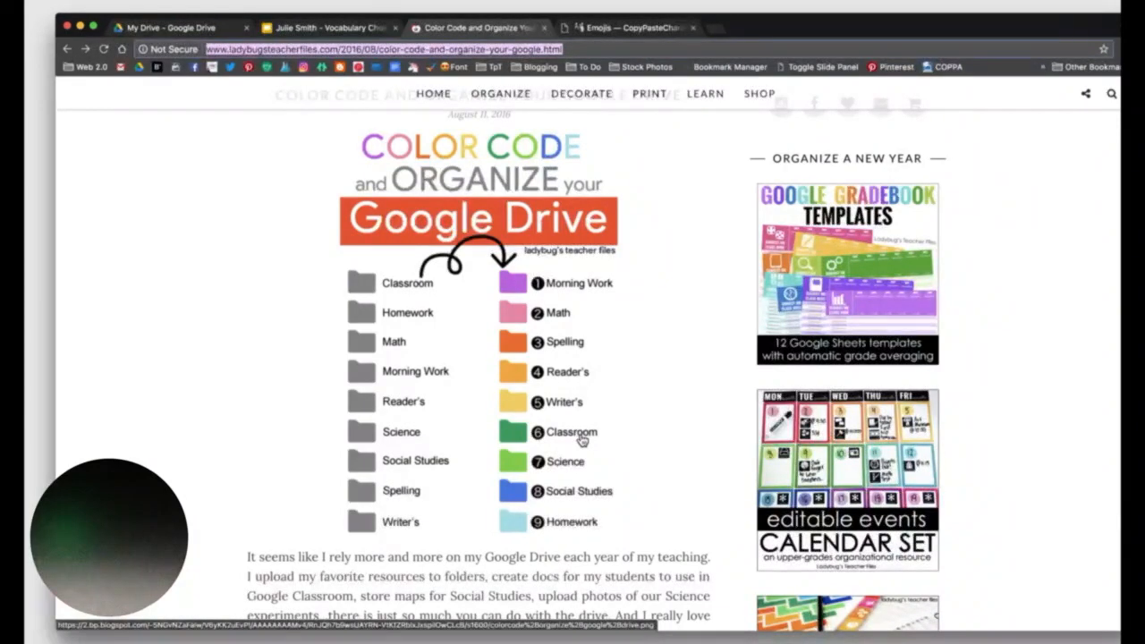
pyautogui.scroll(-3)
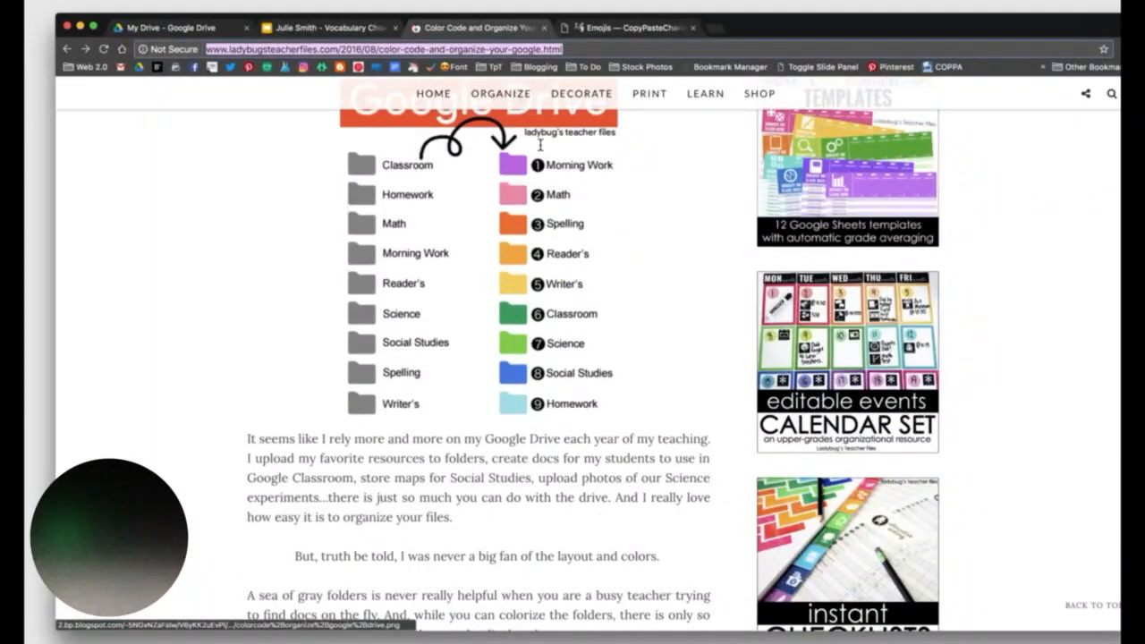
pyautogui.moveTo(533, 175)
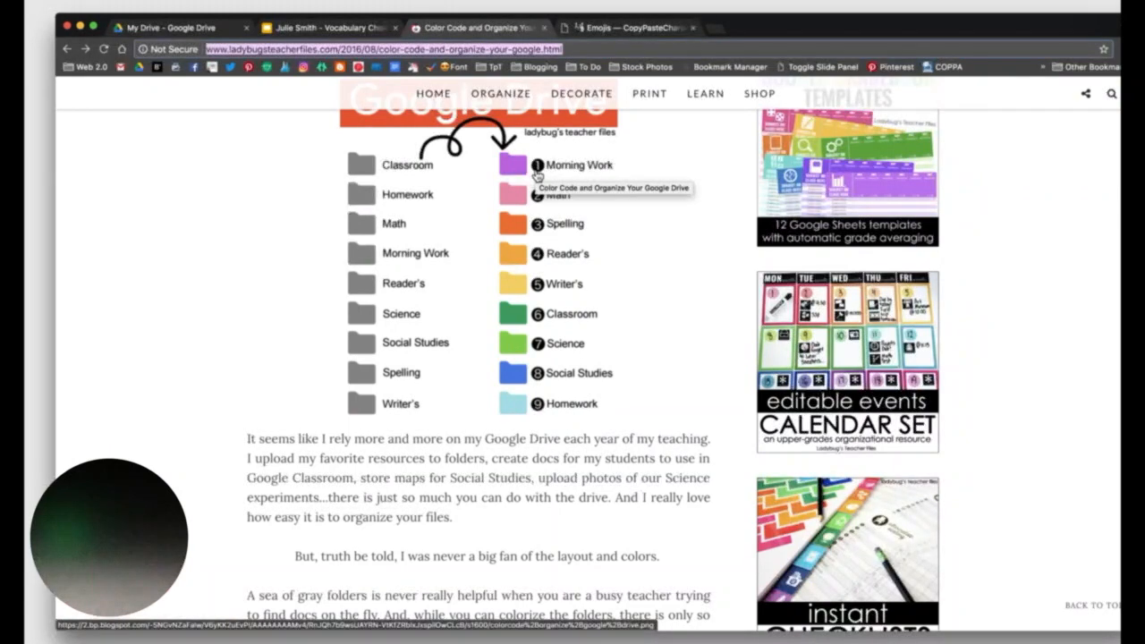
pyautogui.moveTo(591, 318)
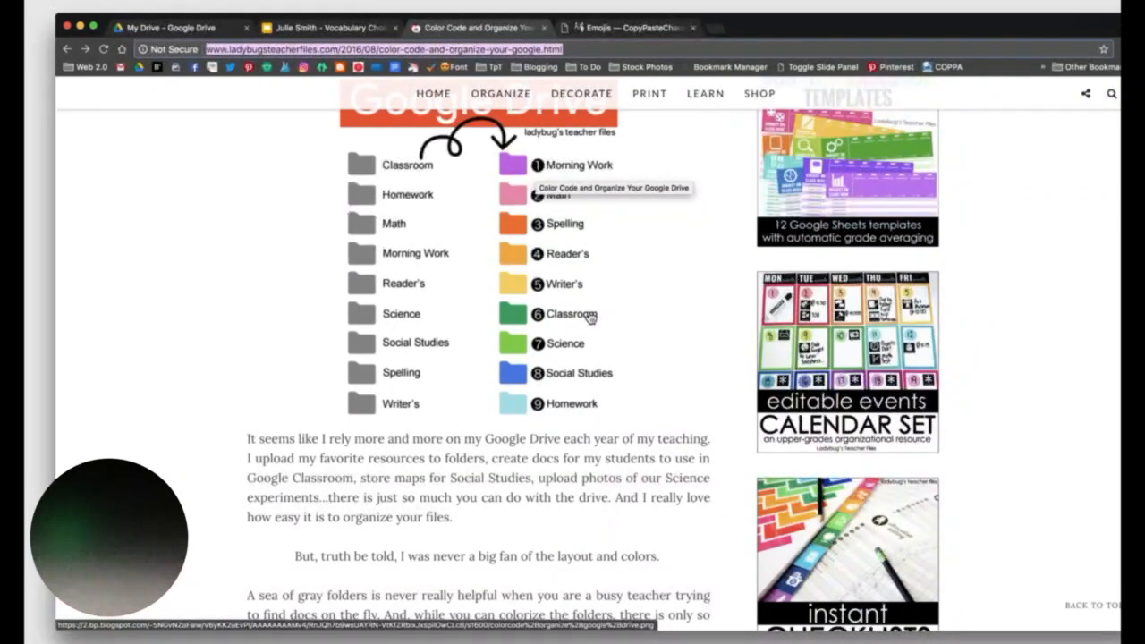
pyautogui.scroll(-3)
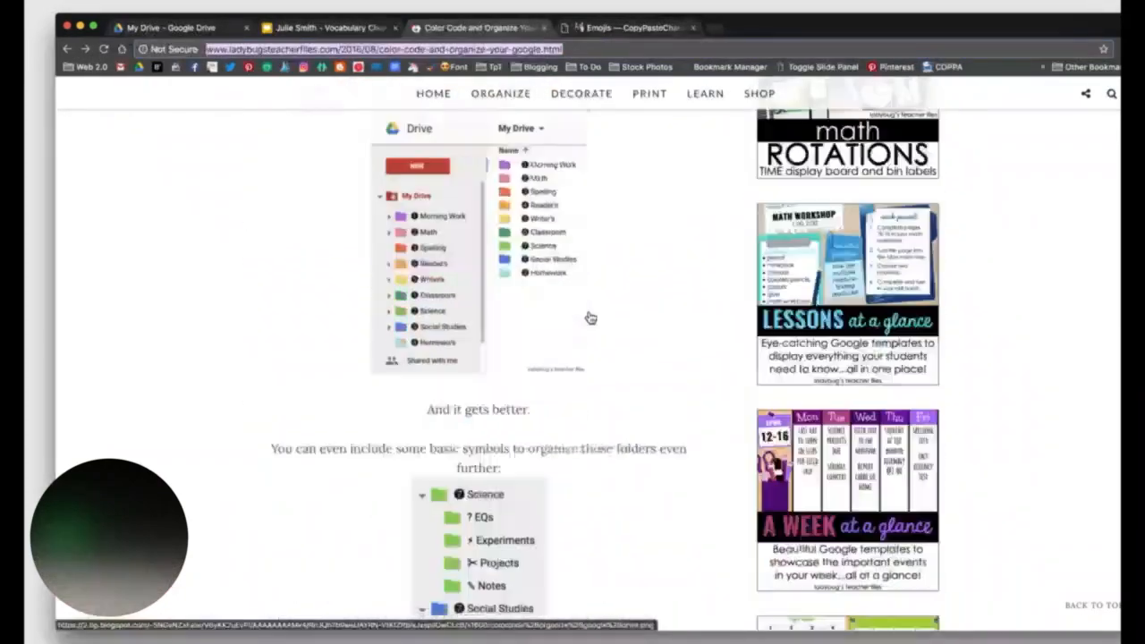
pyautogui.scroll(-3)
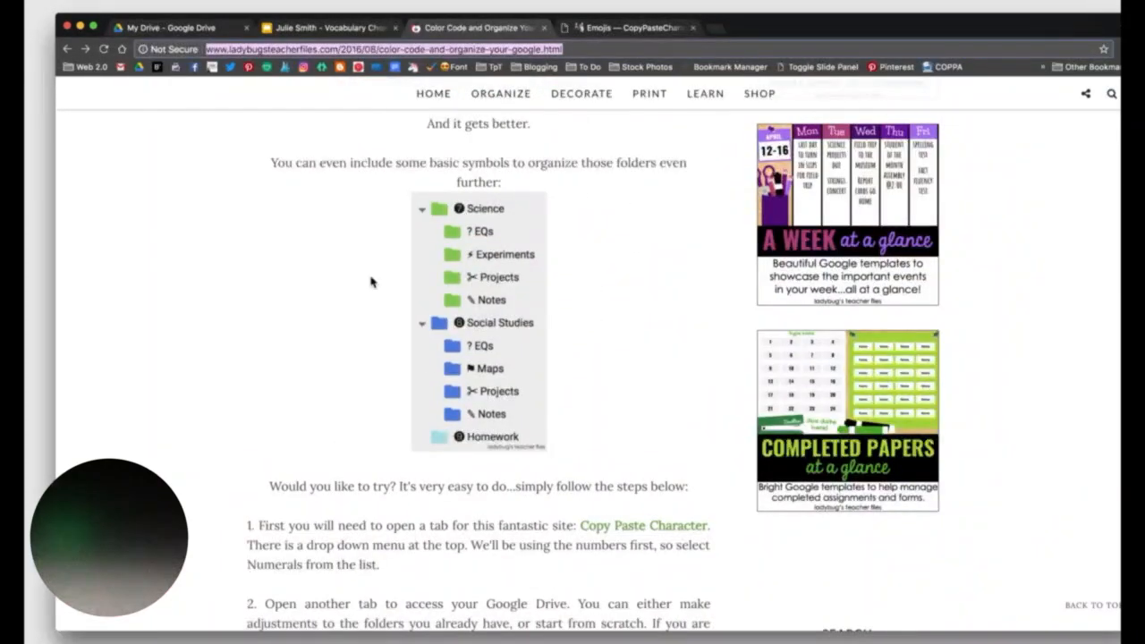
pyautogui.moveTo(504, 223)
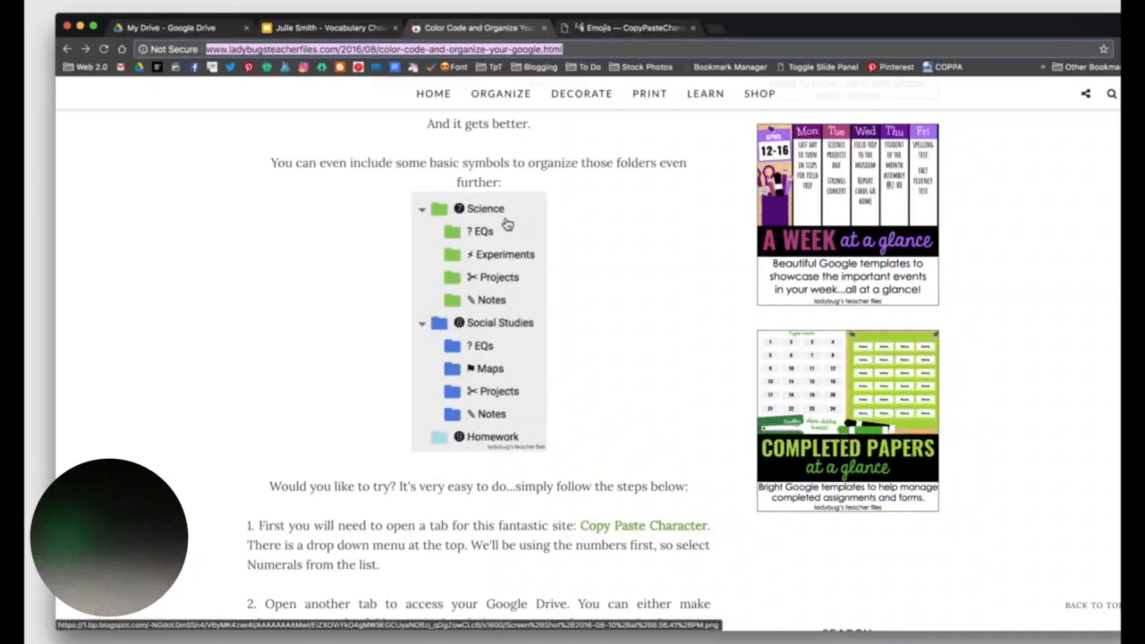
pyautogui.moveTo(543, 300)
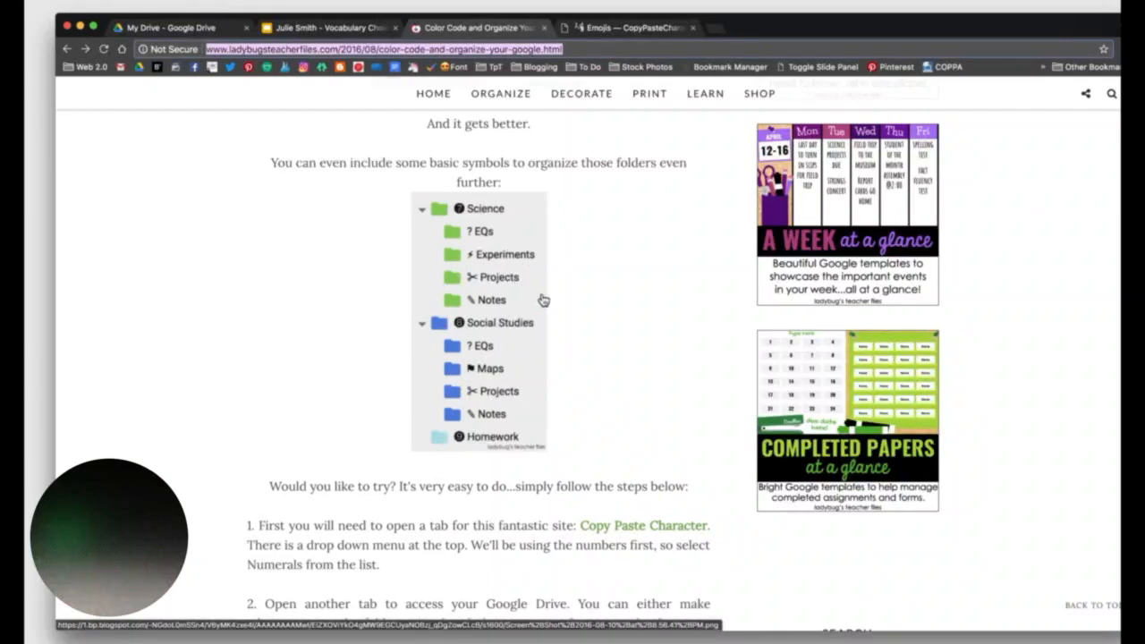
pyautogui.moveTo(508, 295)
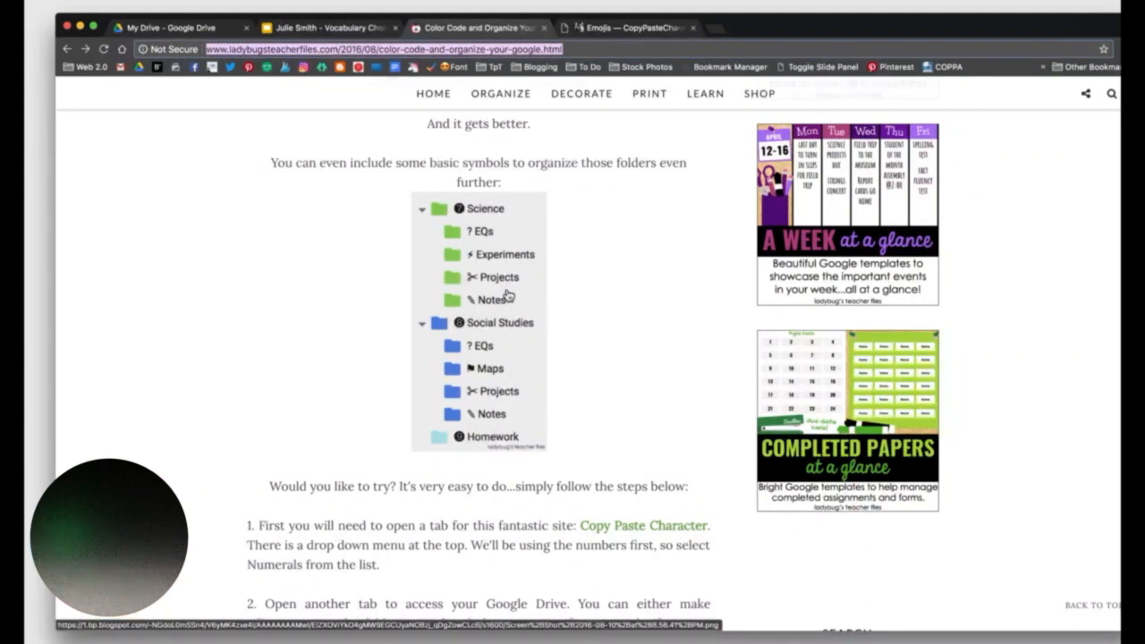
pyautogui.scroll(3)
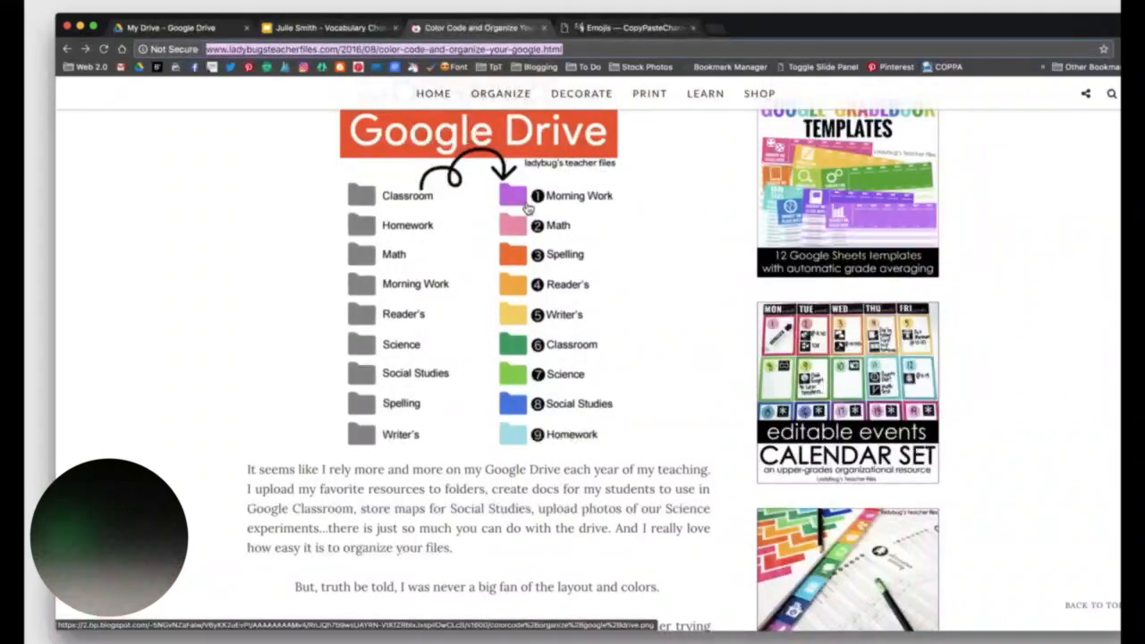
pyautogui.moveTo(661, 375)
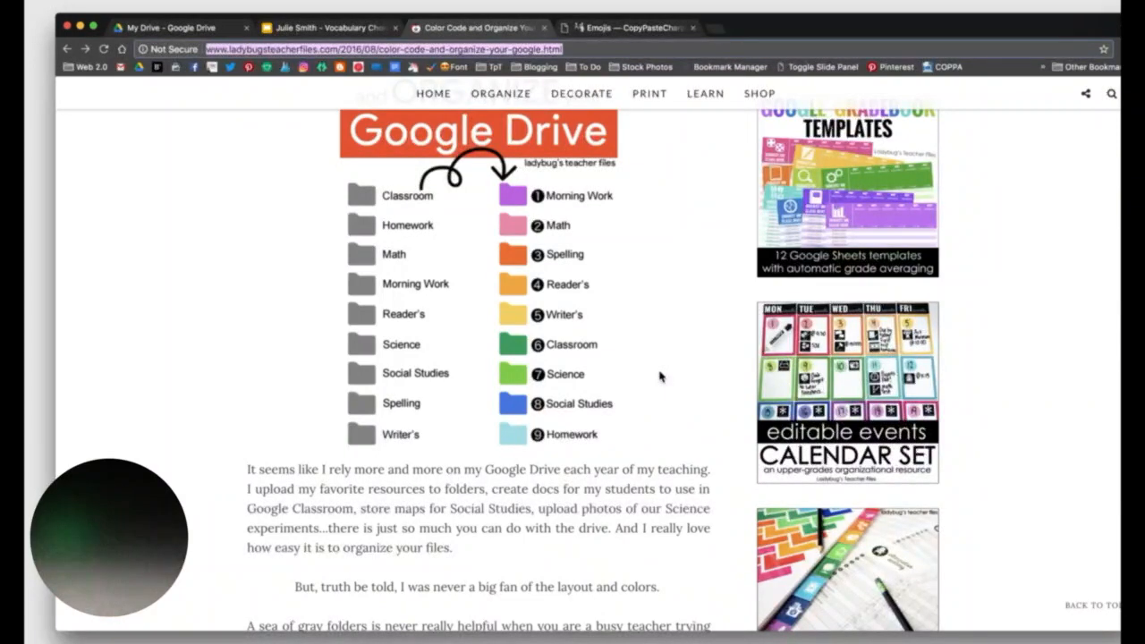
pyautogui.scroll(3)
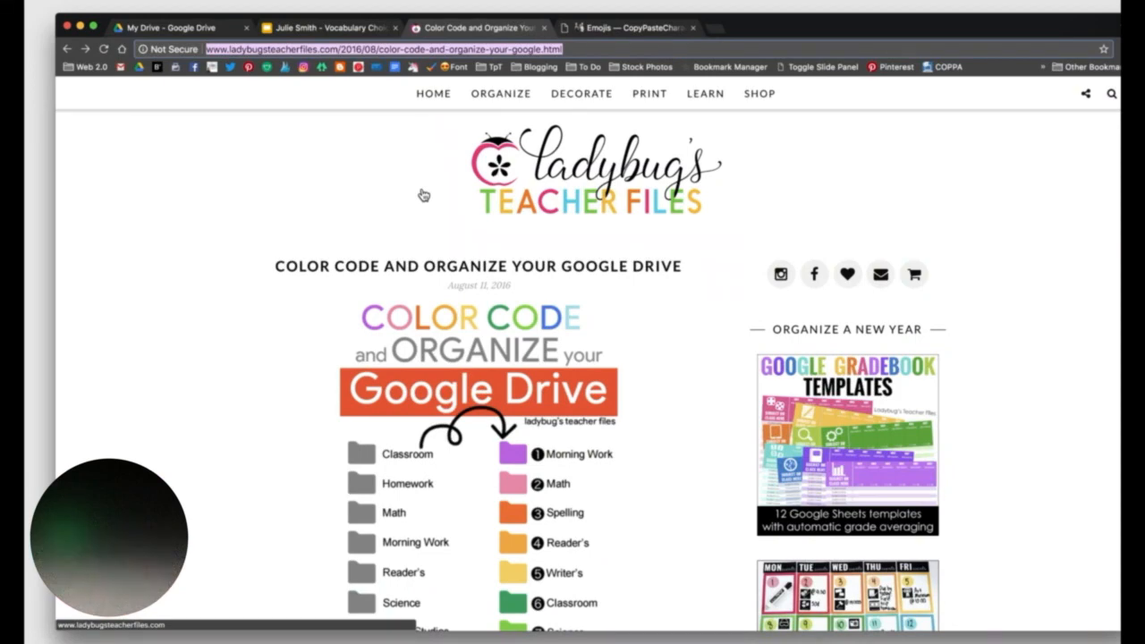
pyautogui.click(175, 28)
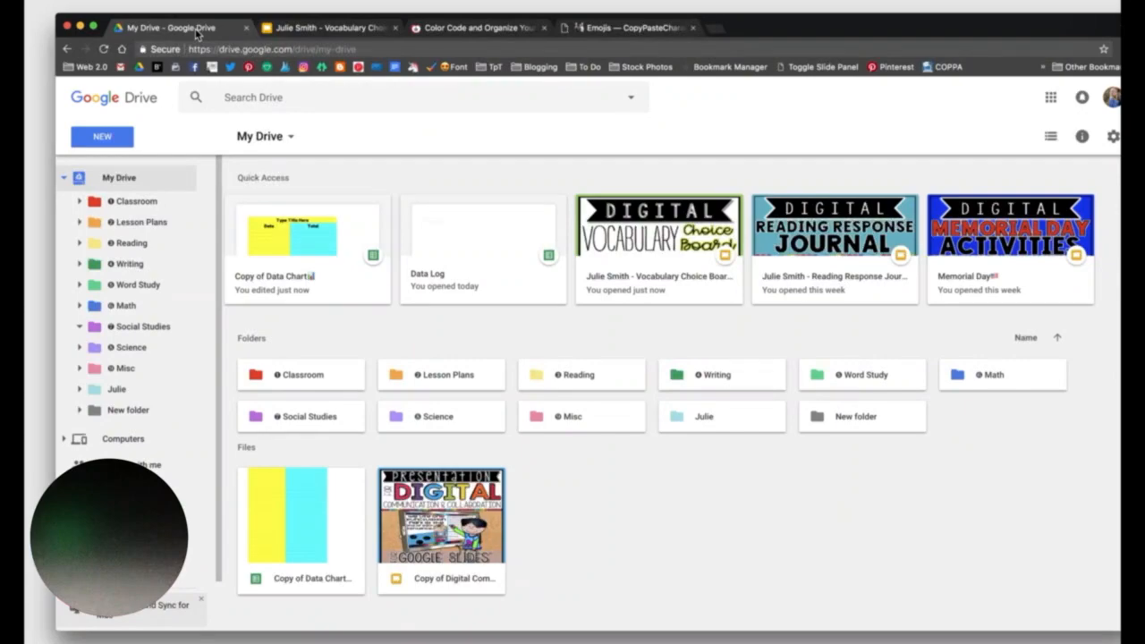
pyautogui.moveTo(497, 43)
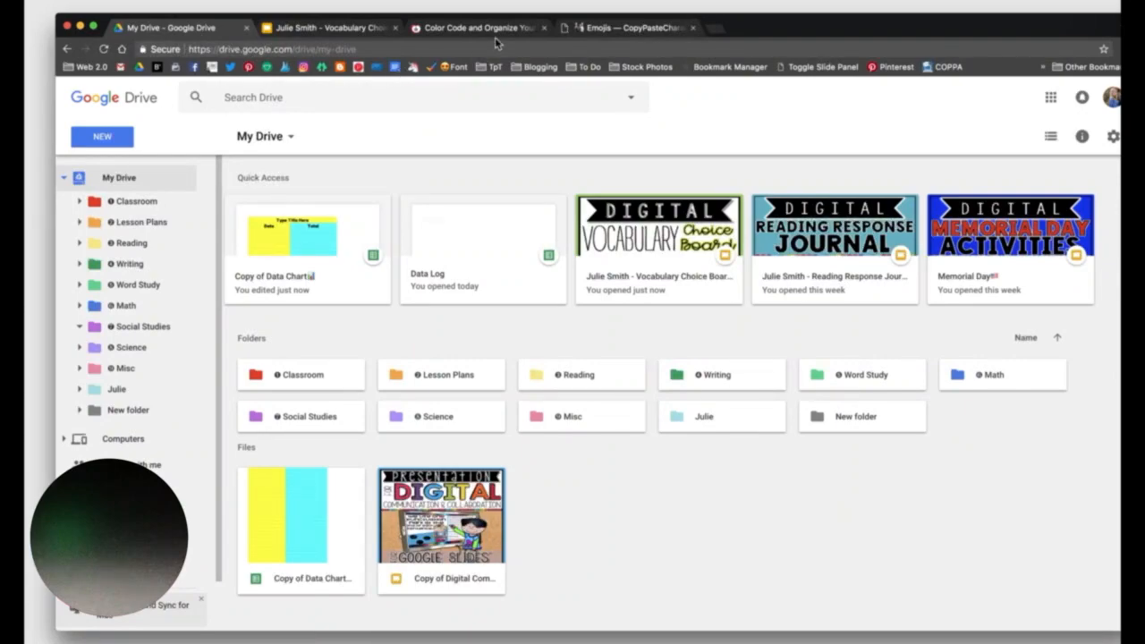
pyautogui.click(480, 28)
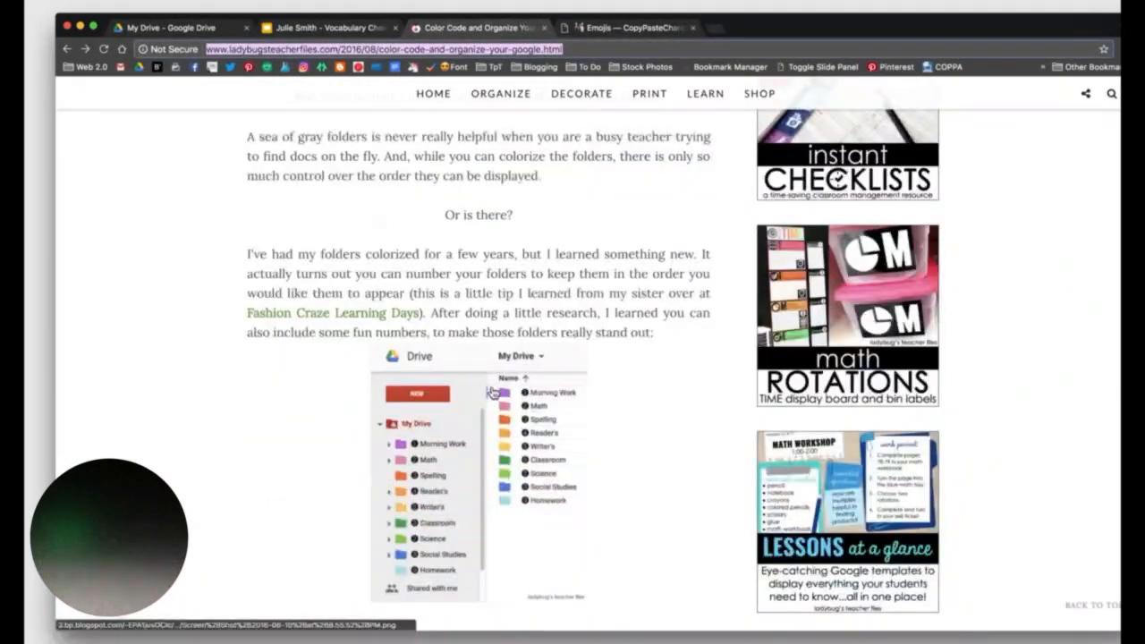
pyautogui.scroll(-3)
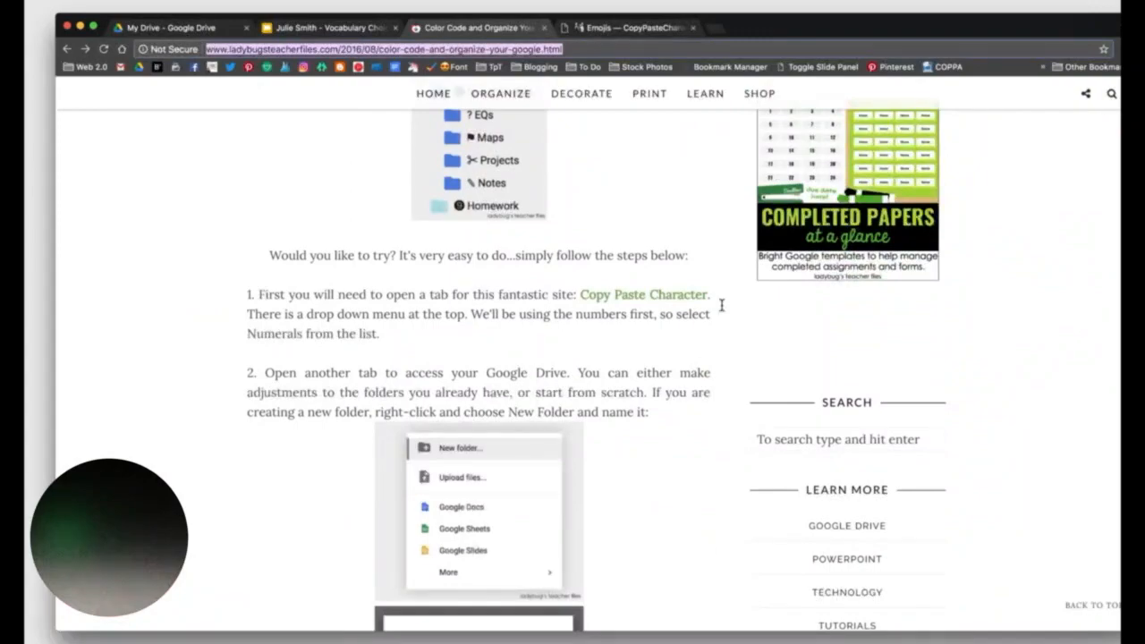
pyautogui.moveTo(601, 29)
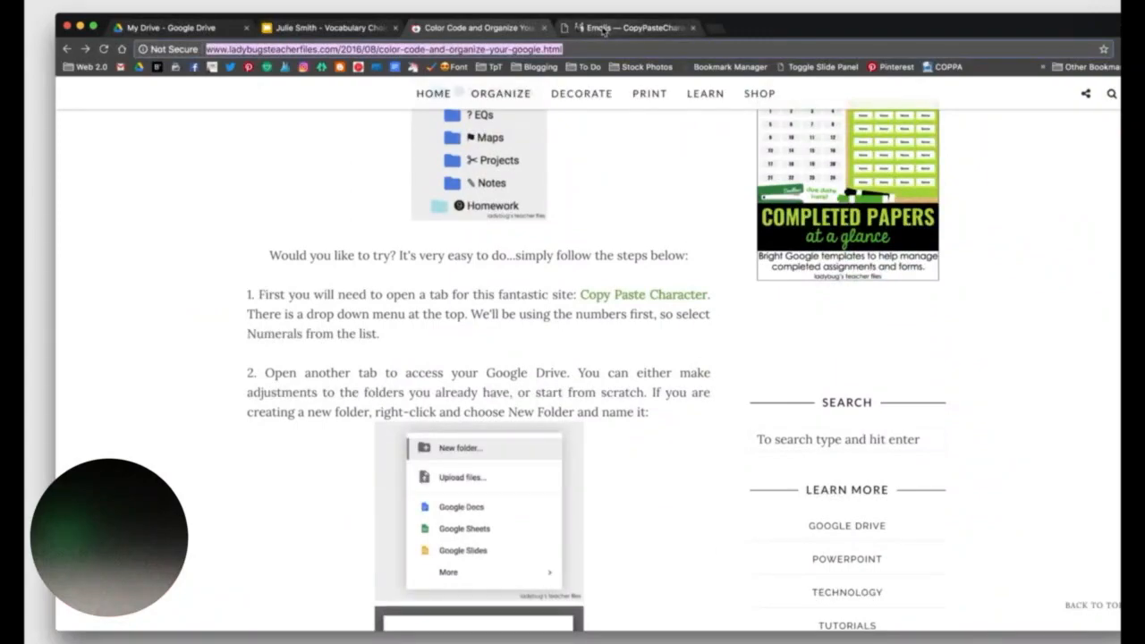
# Step: Browse CopyPasteCharacter's All characters and Numerals (numbered circle) sets
pyautogui.click(626, 28)
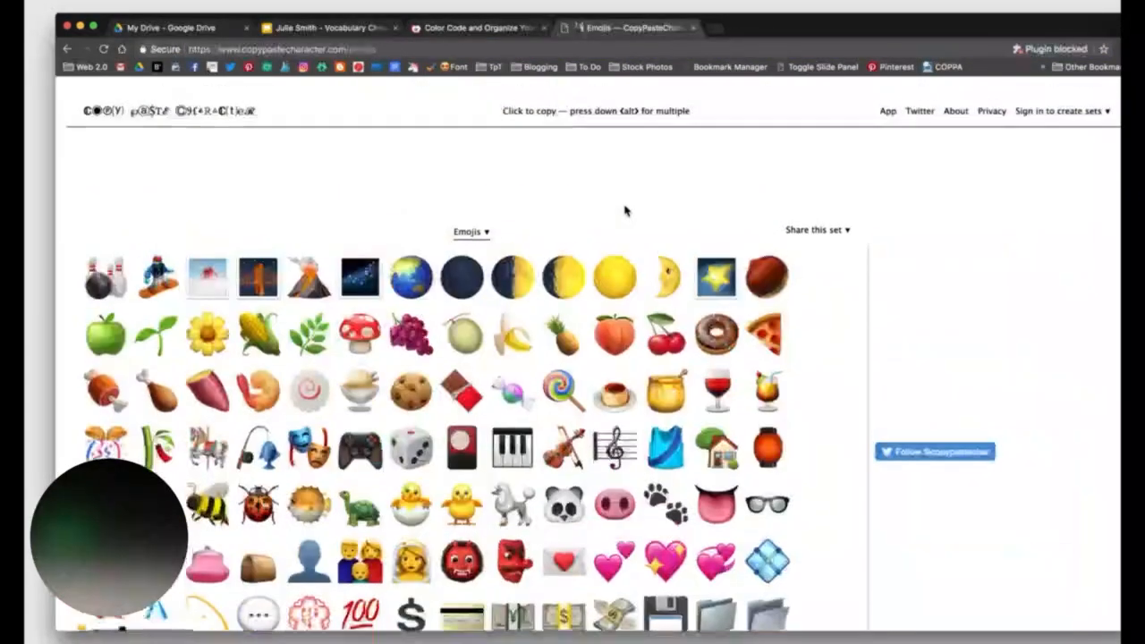
pyautogui.click(472, 233)
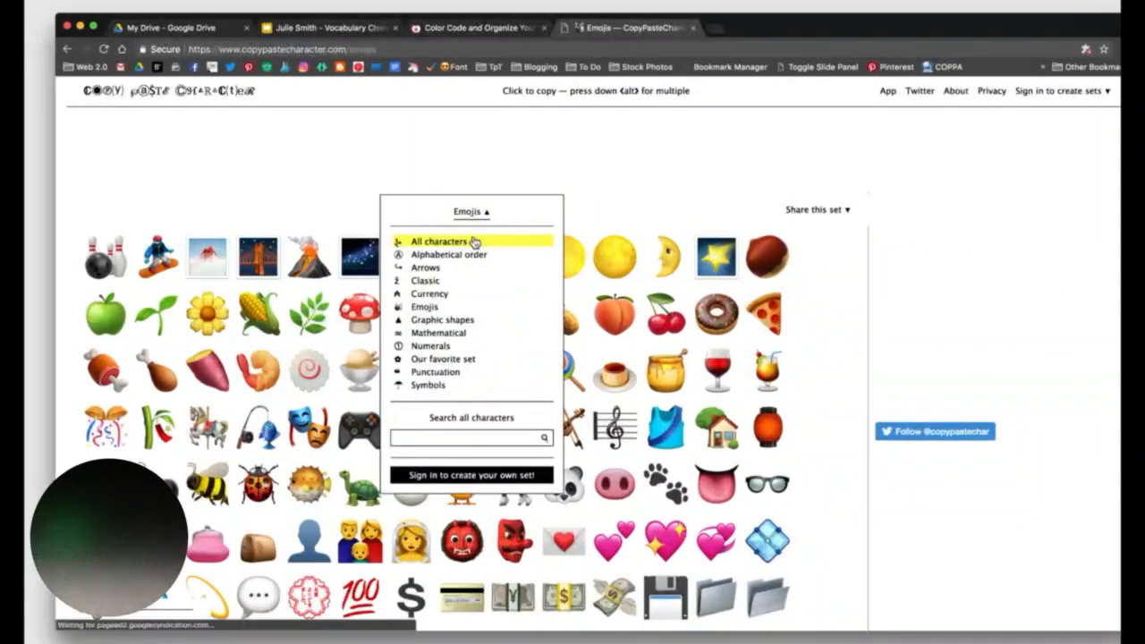
pyautogui.click(438, 240)
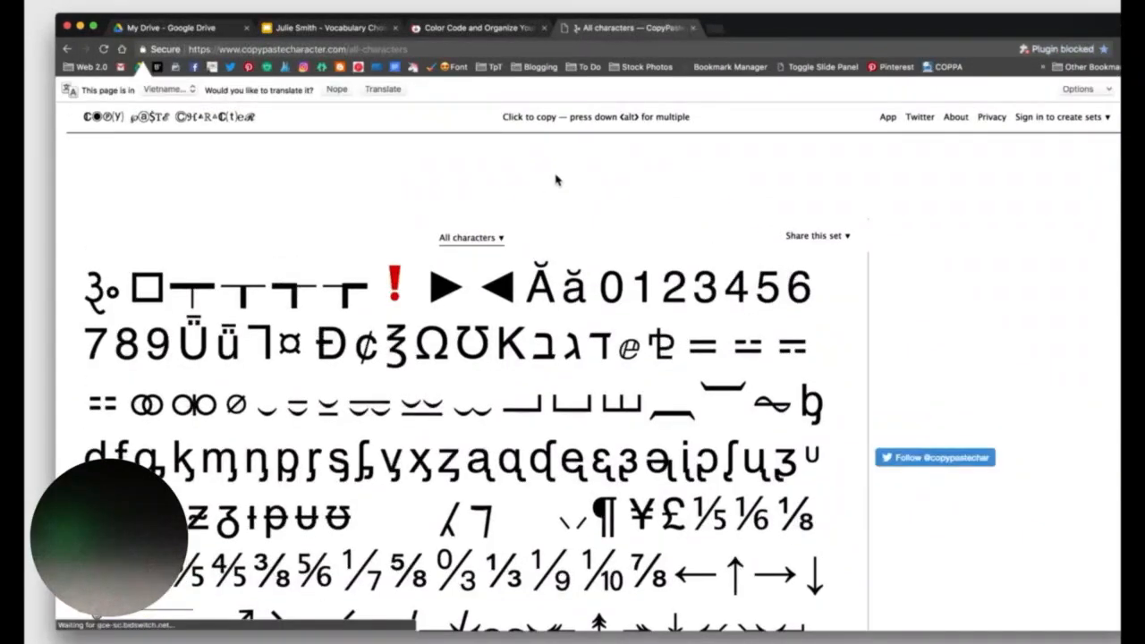
pyautogui.click(468, 236)
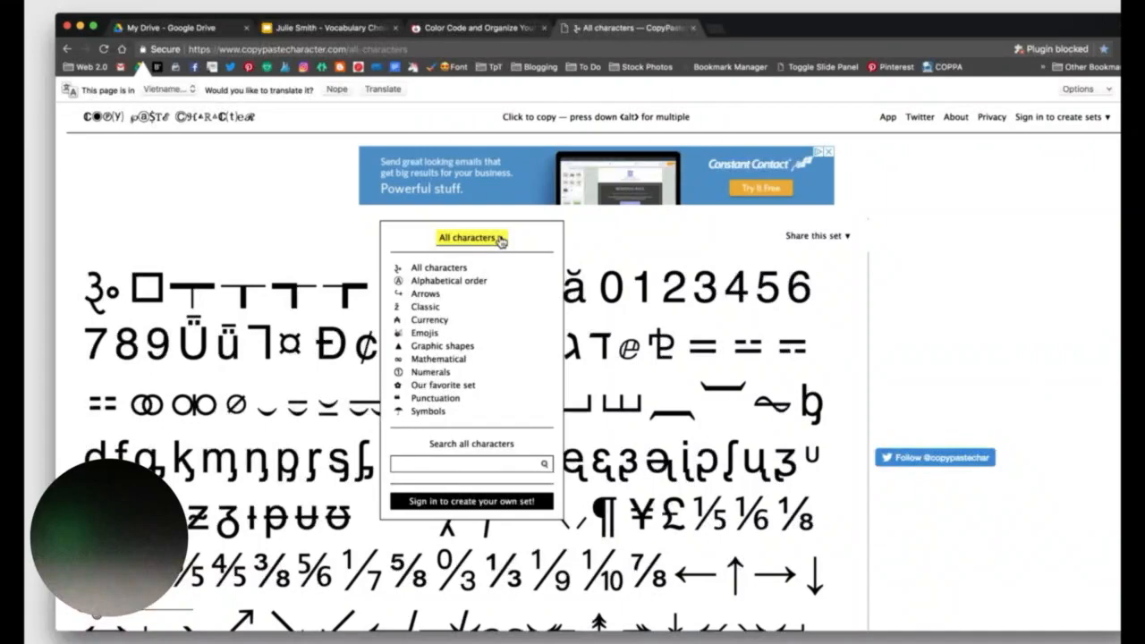
pyautogui.click(430, 370)
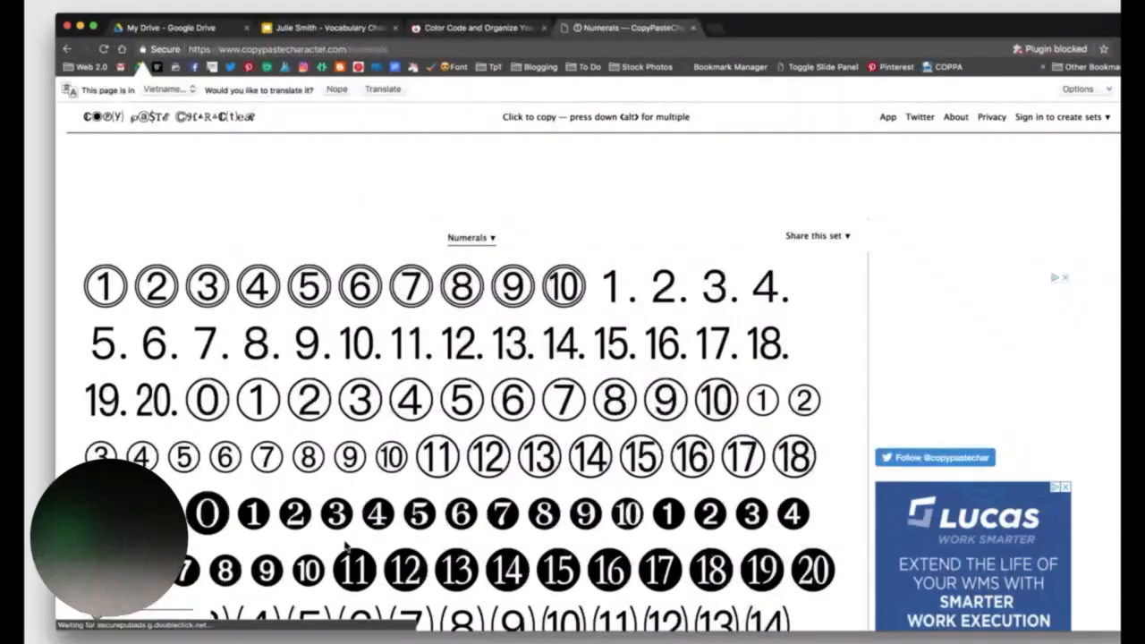
pyautogui.scroll(-3)
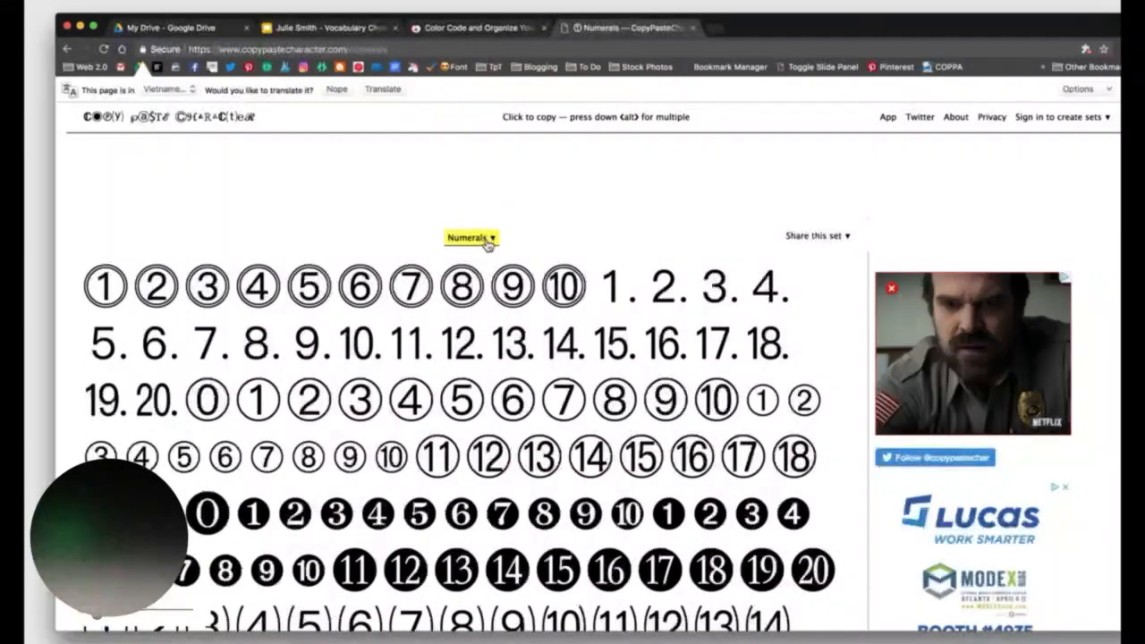
# Step: Copy the 🎉 party emoji from the Emojis set and return to My Drive
pyautogui.click(472, 238)
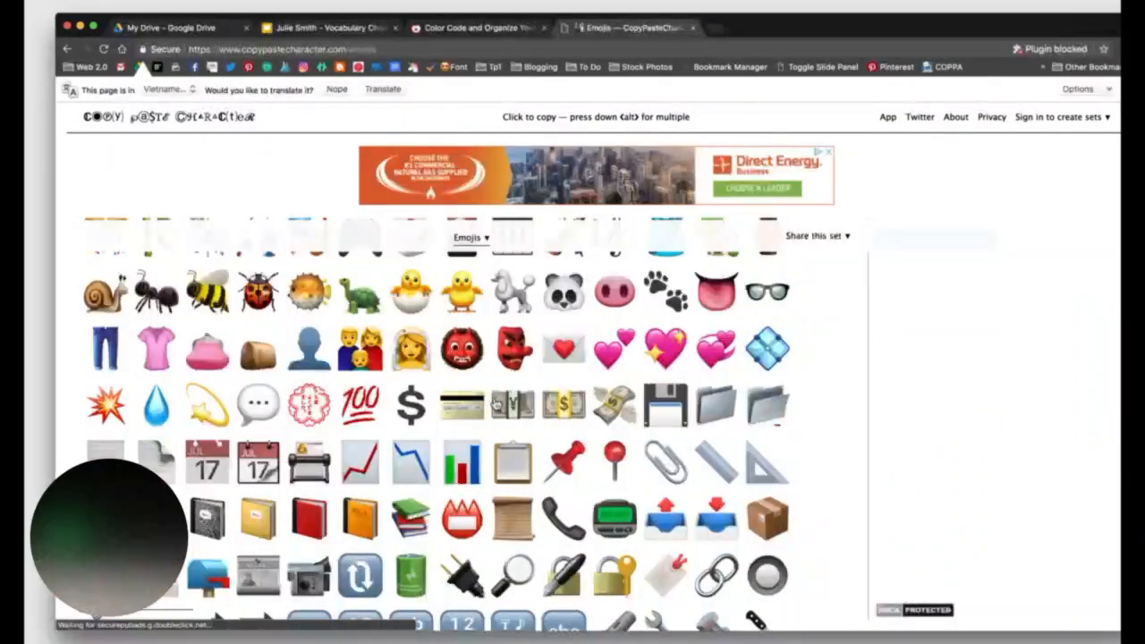
pyautogui.scroll(-3)
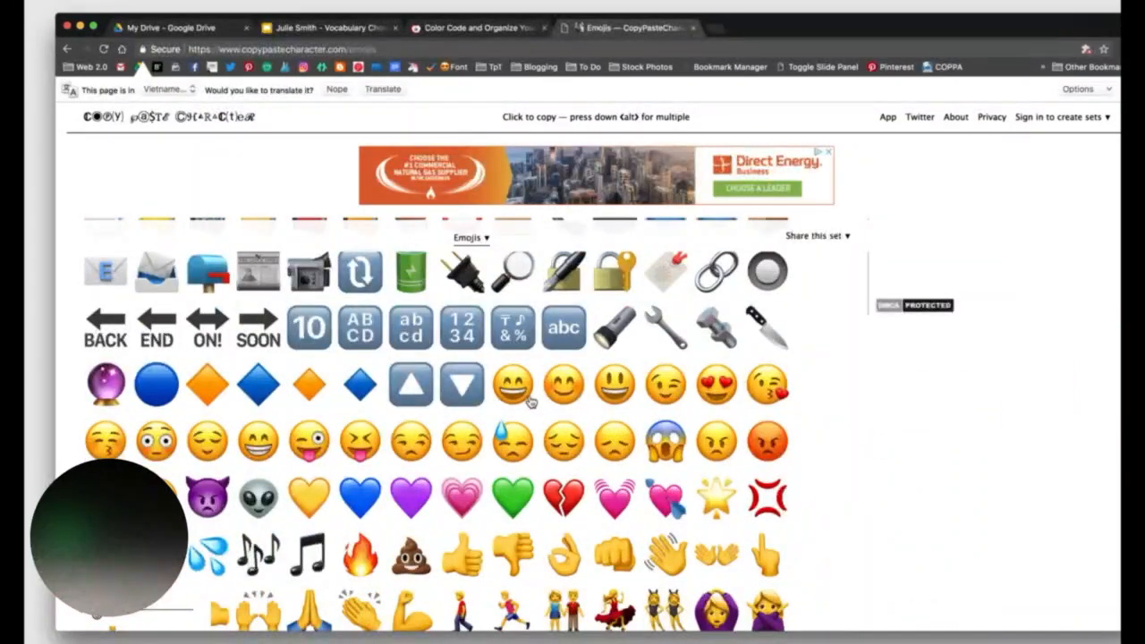
pyautogui.click(717, 385)
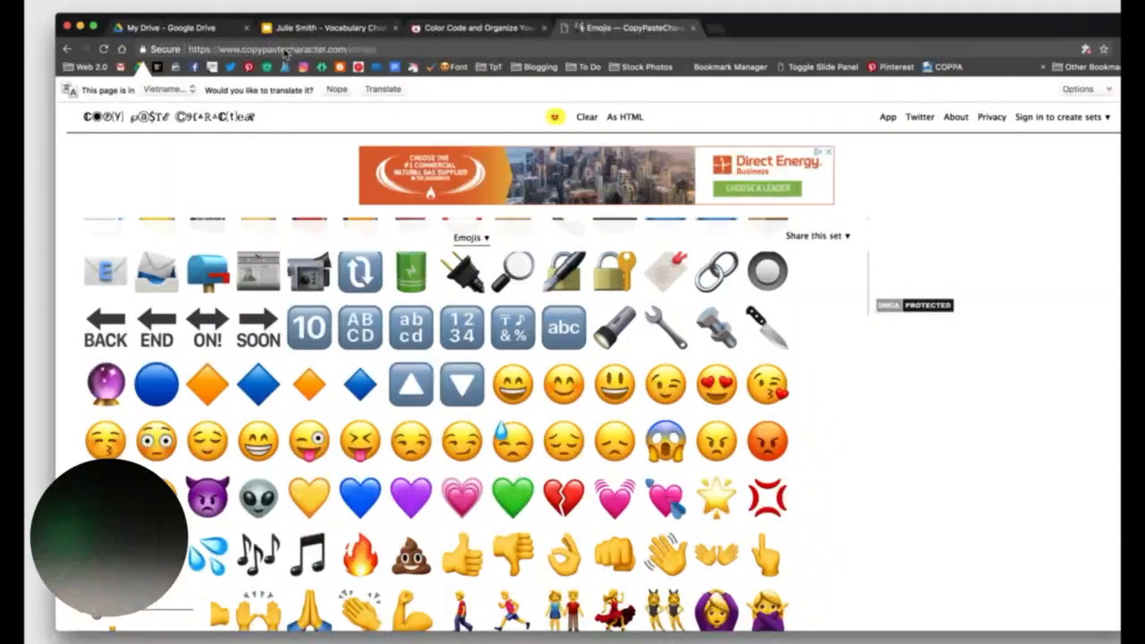
pyautogui.click(170, 27)
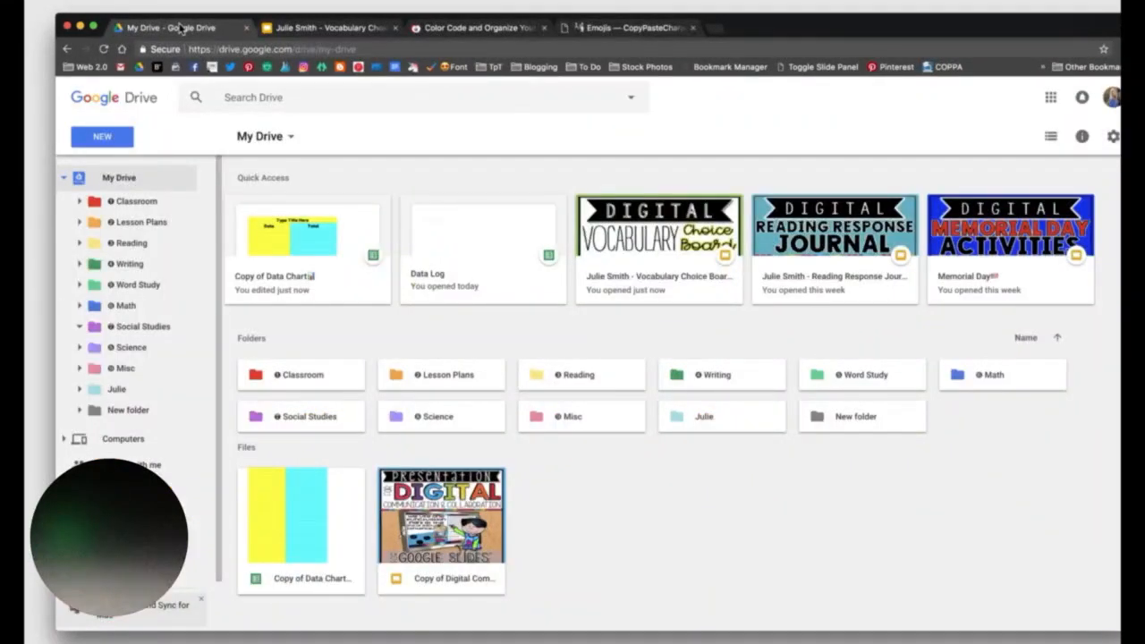
# Step: Rename New folder with a 🎉 prefix so it sorts first, then view Shared with me
pyautogui.click(862, 415)
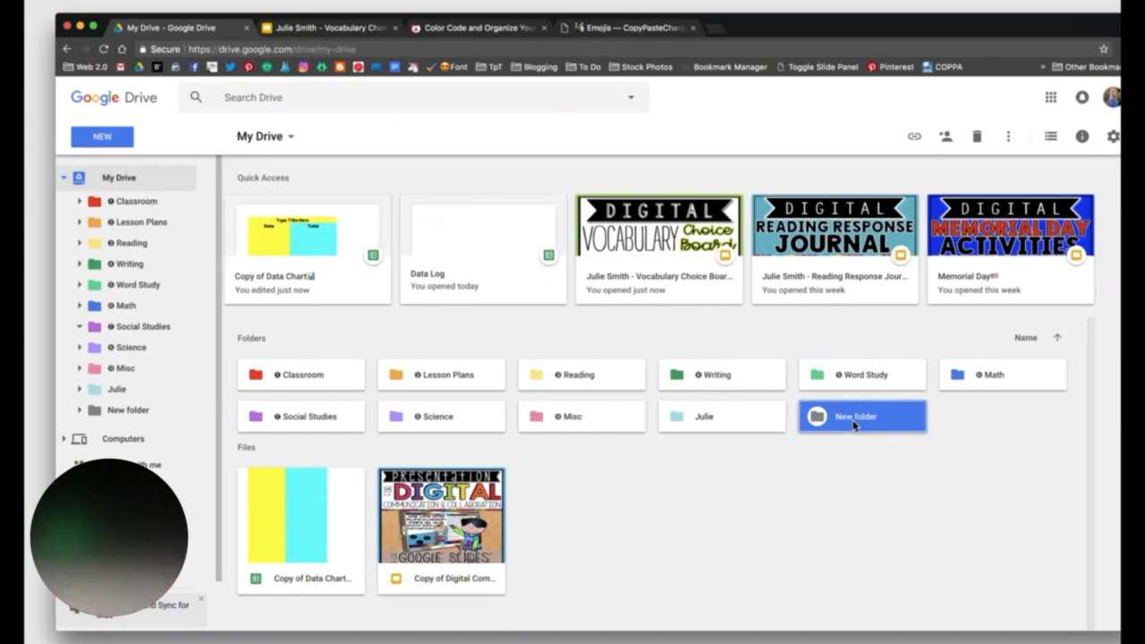
pyautogui.moveTo(1009, 136)
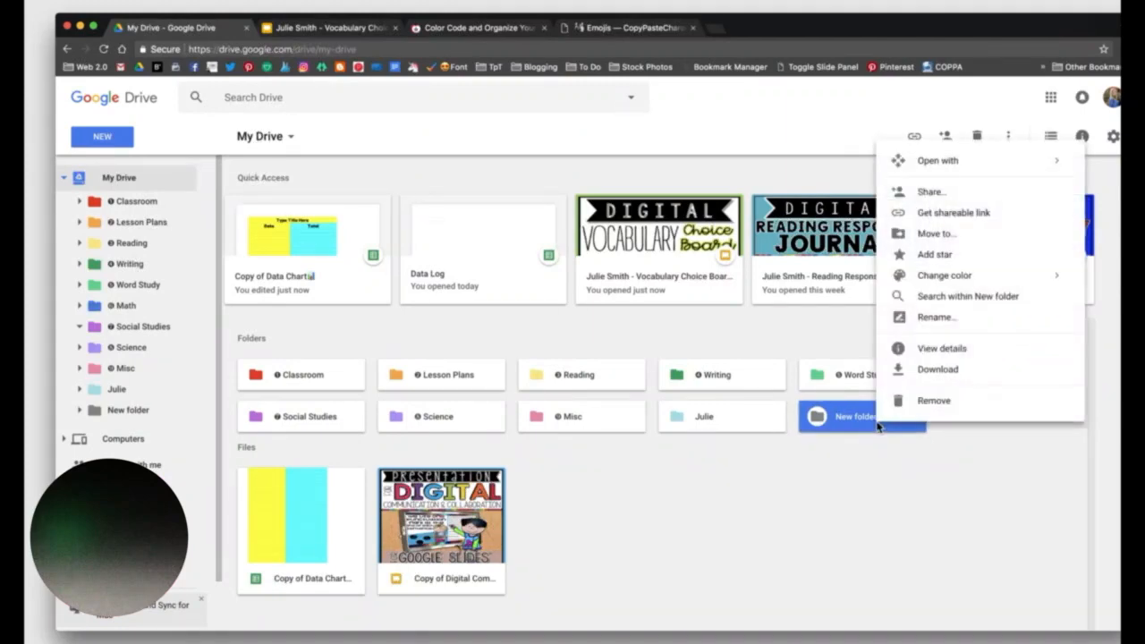
pyautogui.click(938, 317)
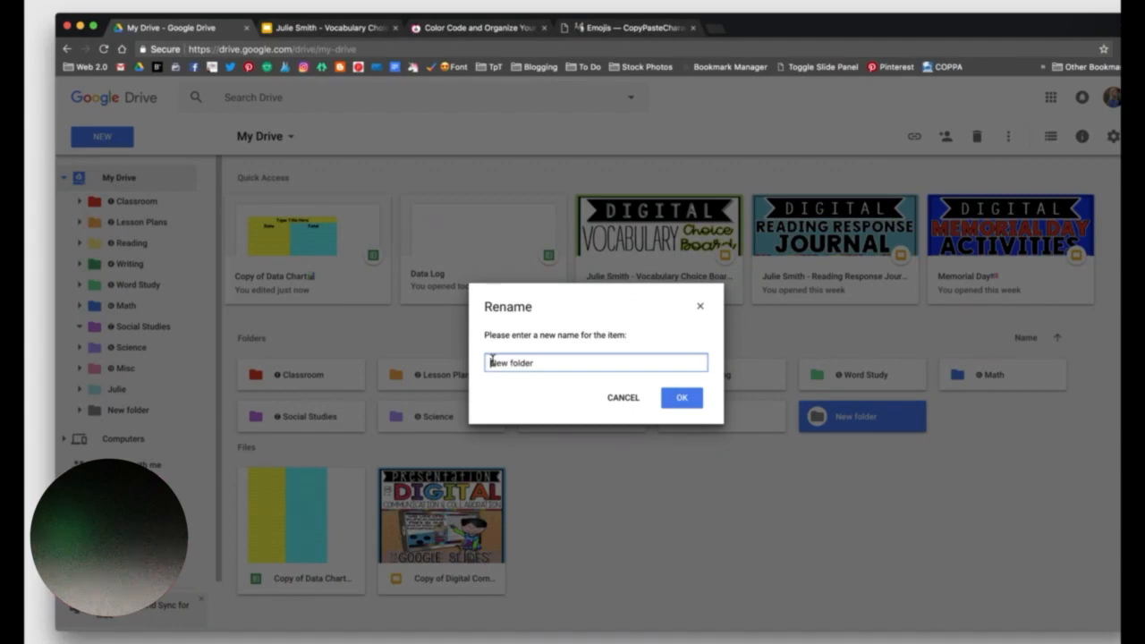
pyautogui.write('🎉')
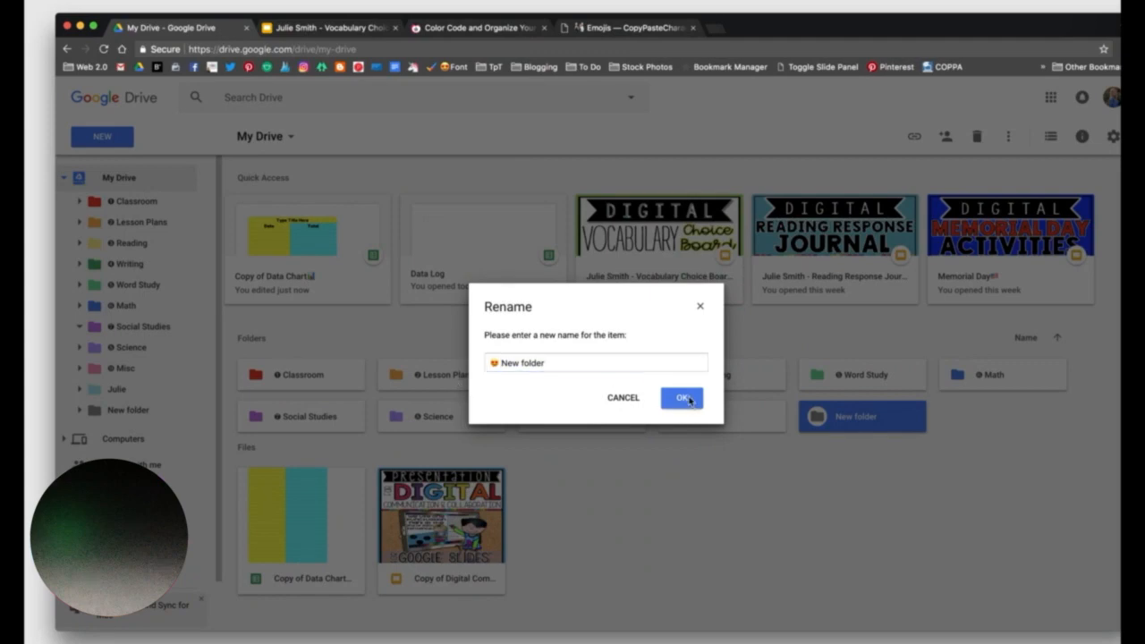
pyautogui.click(681, 397)
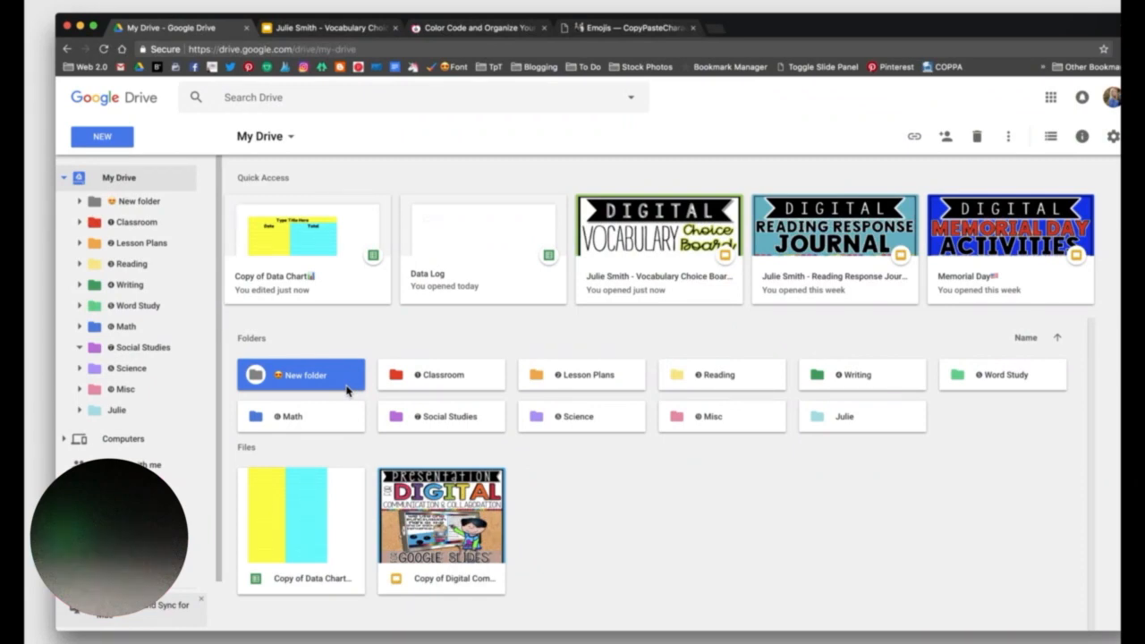
pyautogui.moveTo(206, 476)
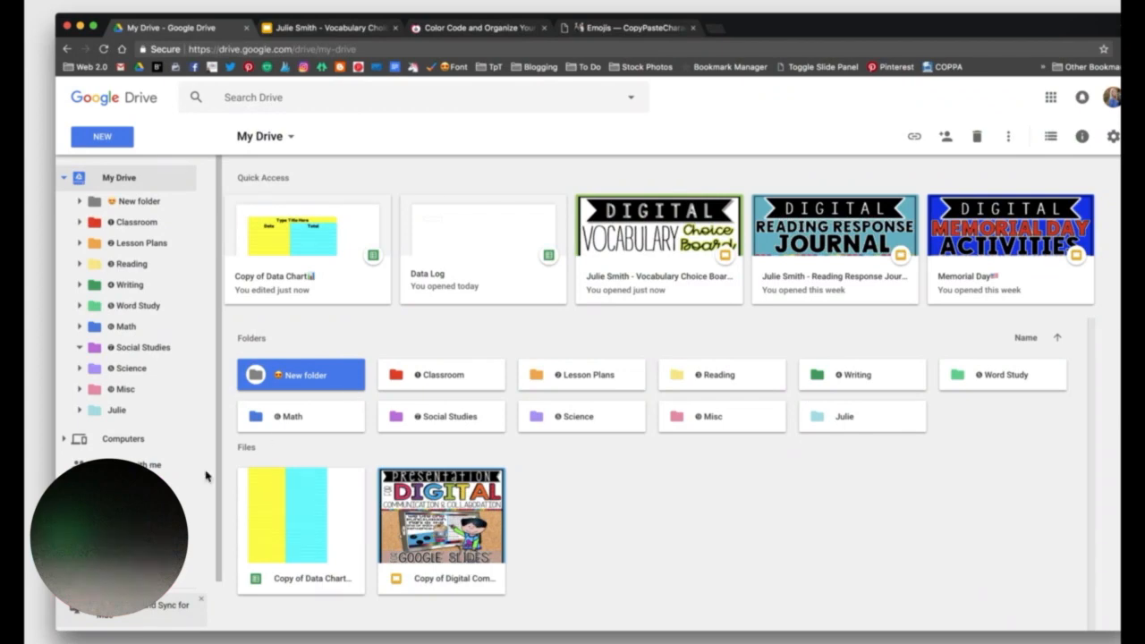
pyautogui.click(134, 465)
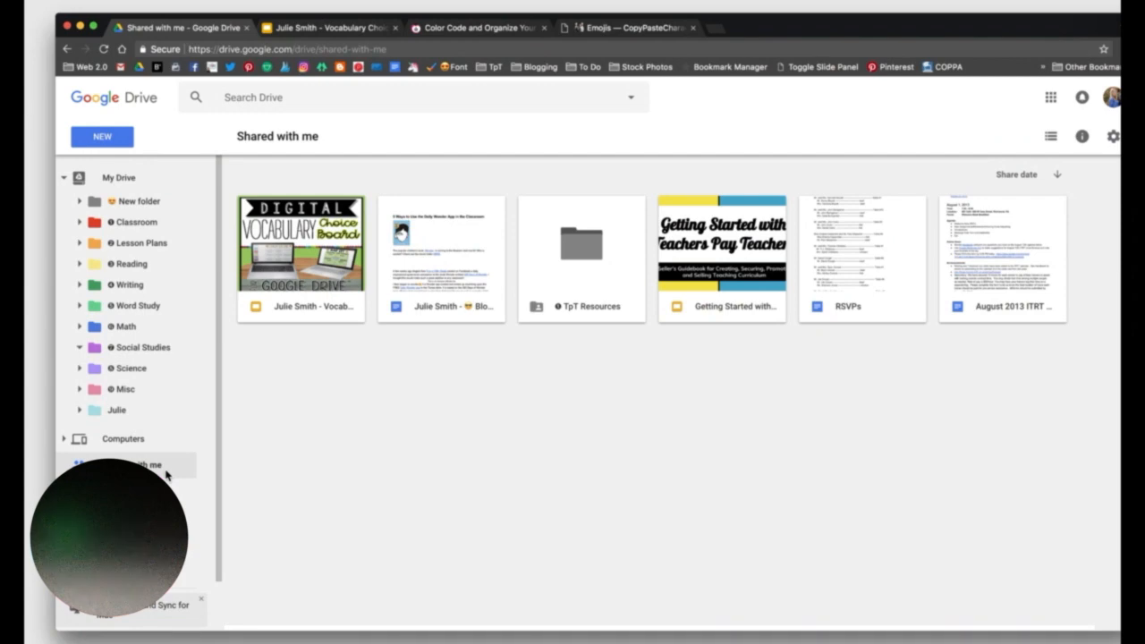
pyautogui.moveTo(662, 314)
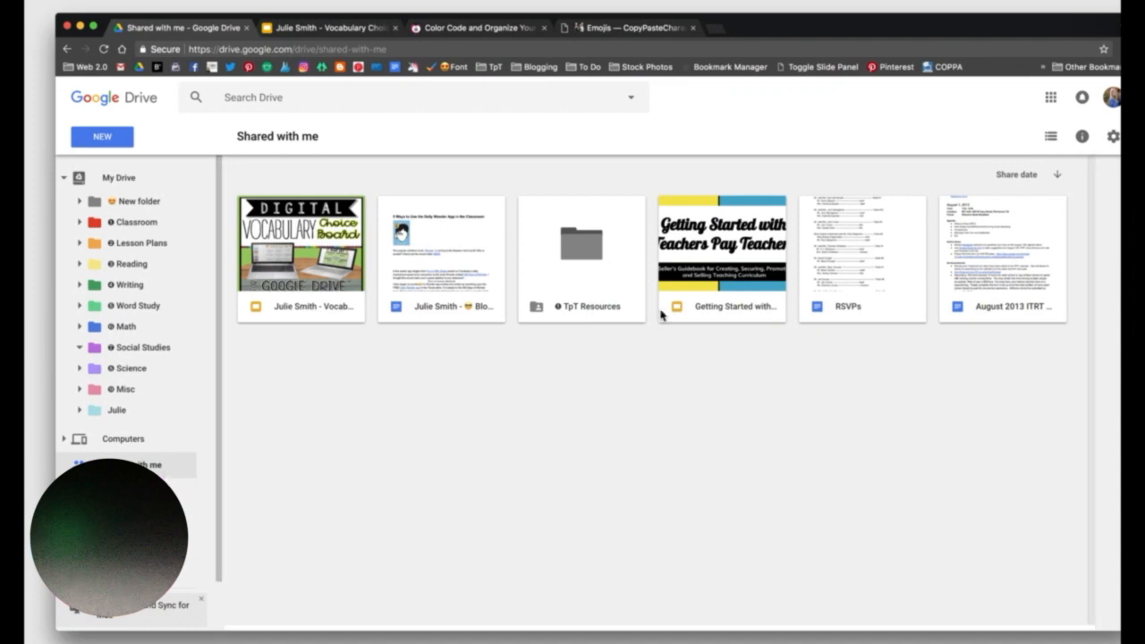
pyautogui.moveTo(877, 315)
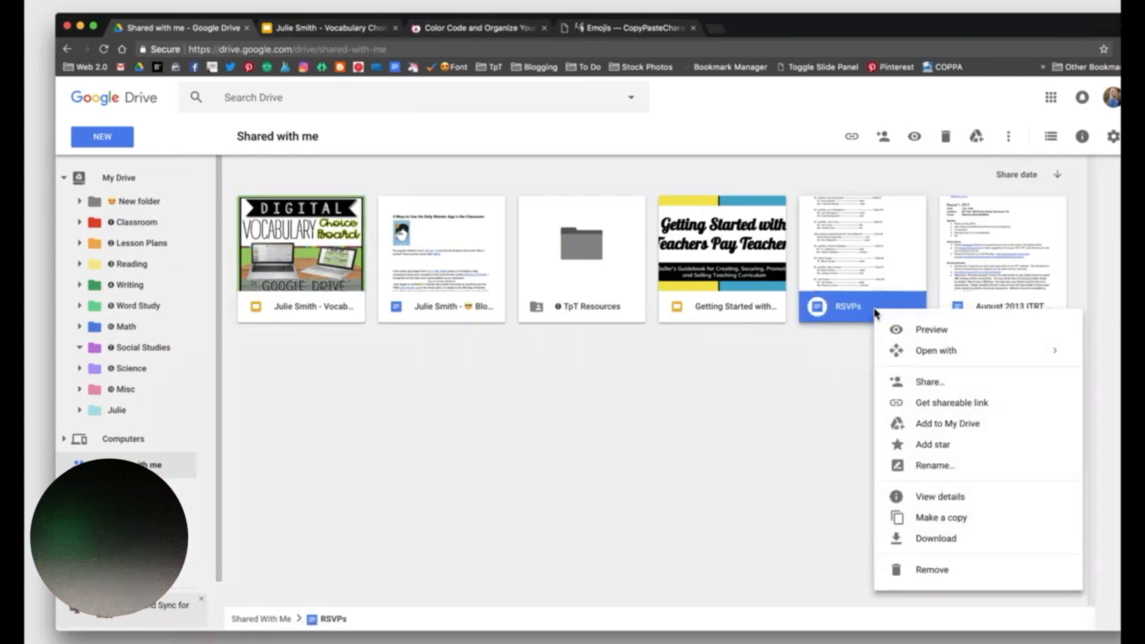
pyautogui.moveTo(934, 424)
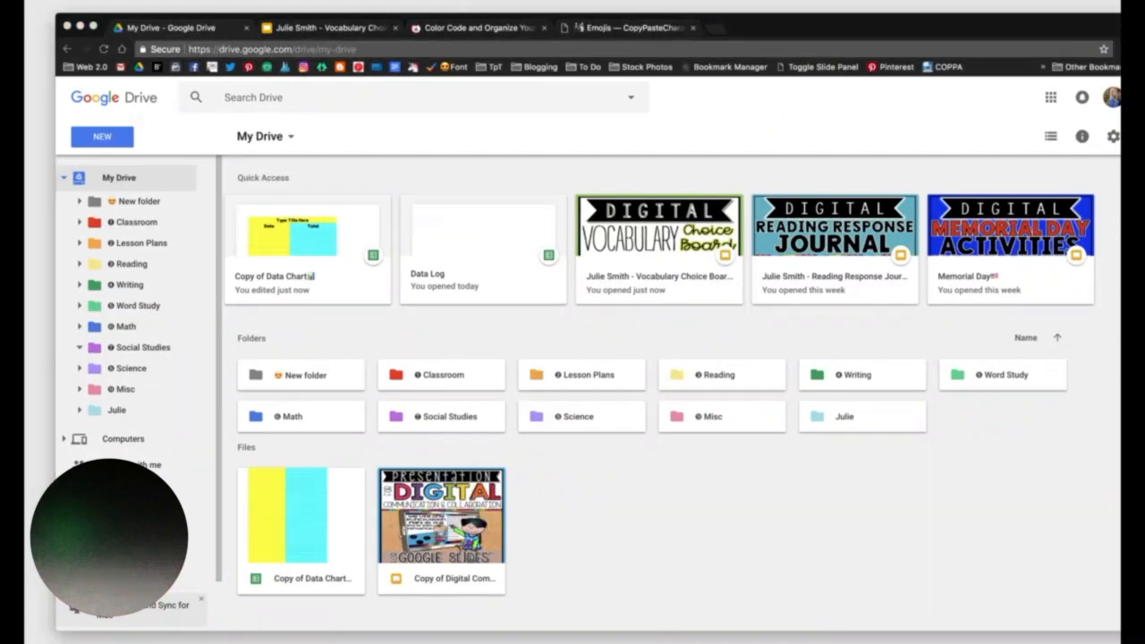
pyautogui.moveTo(549, 100)
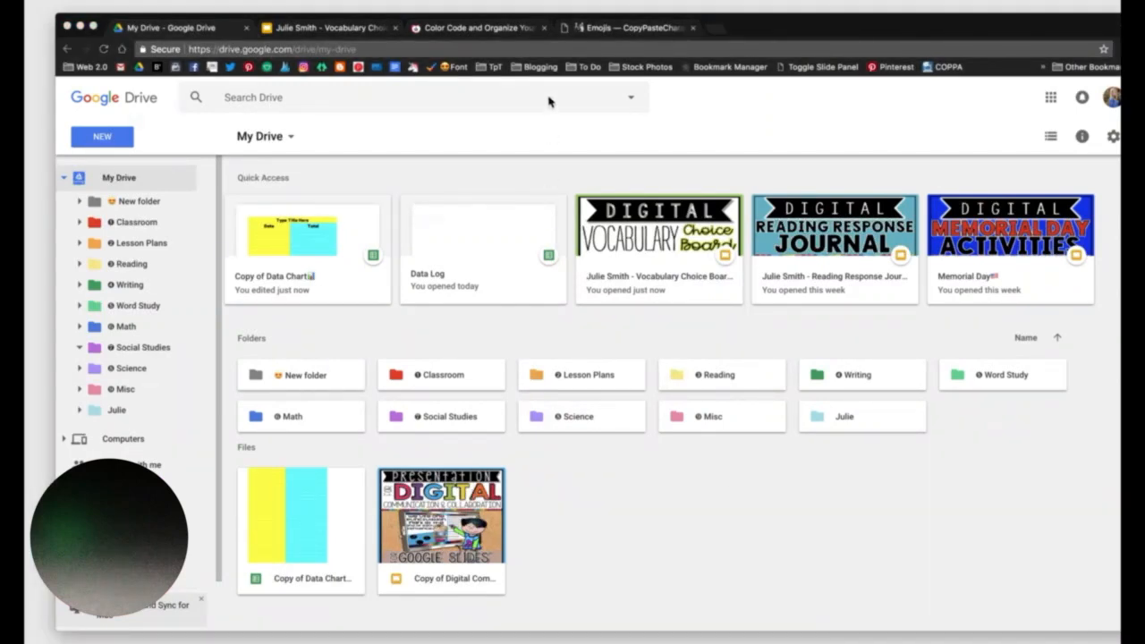